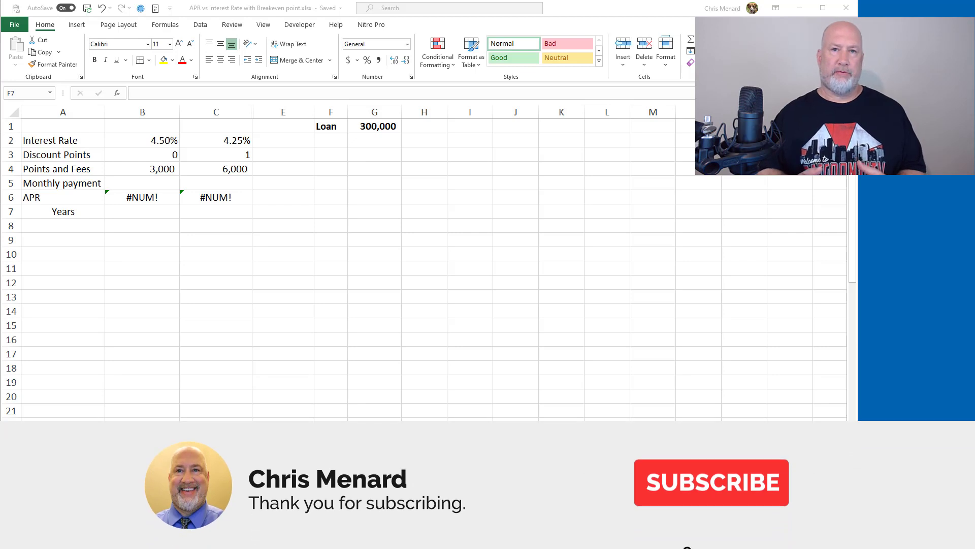
# Step: Review the 4.50% and 4.25% rates, discount points and fees, then select option two's fees cell C4
pyautogui.click(710, 482)
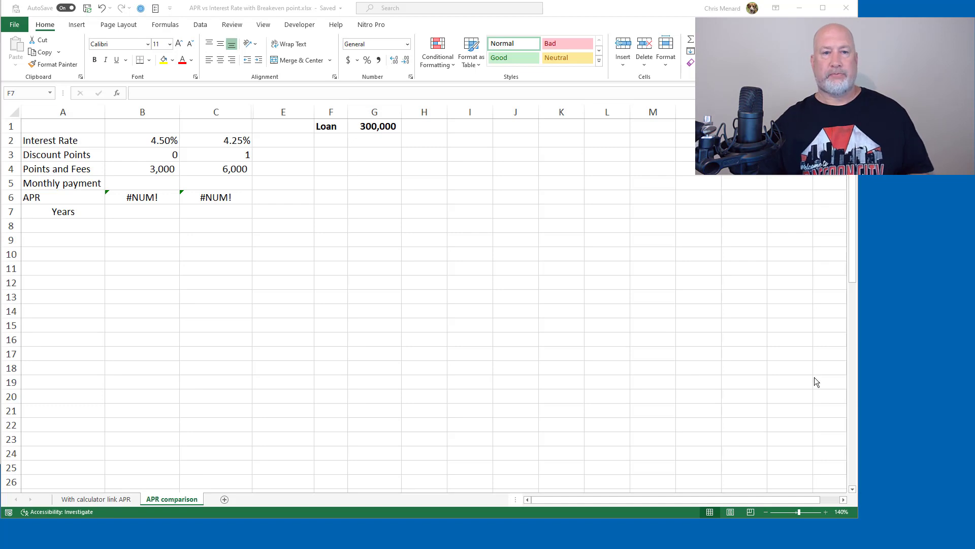
pyautogui.click(330, 211)
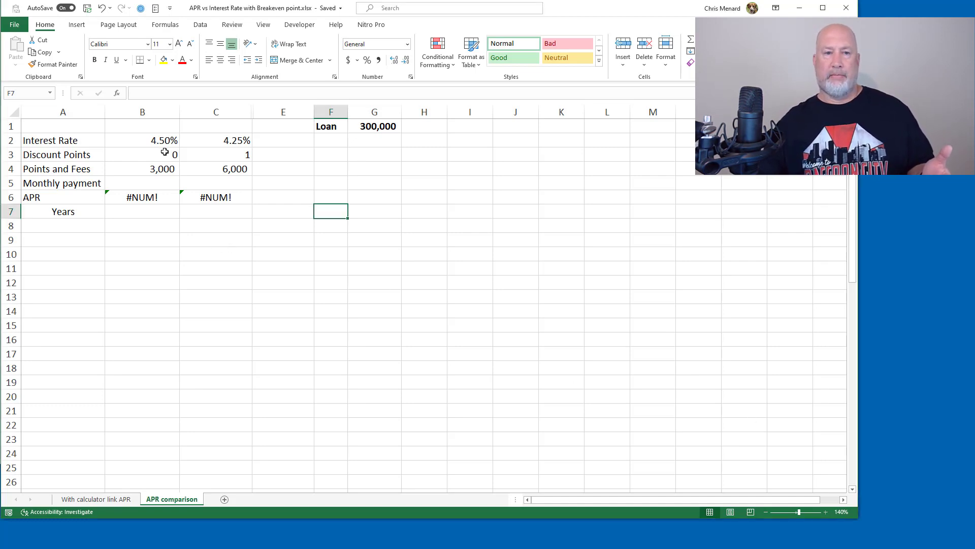
pyautogui.click(141, 140)
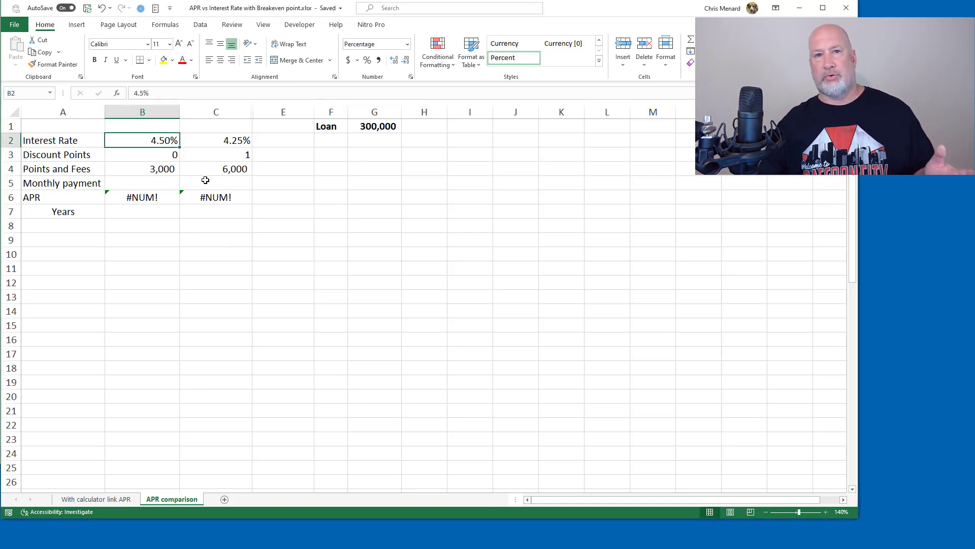
pyautogui.click(216, 141)
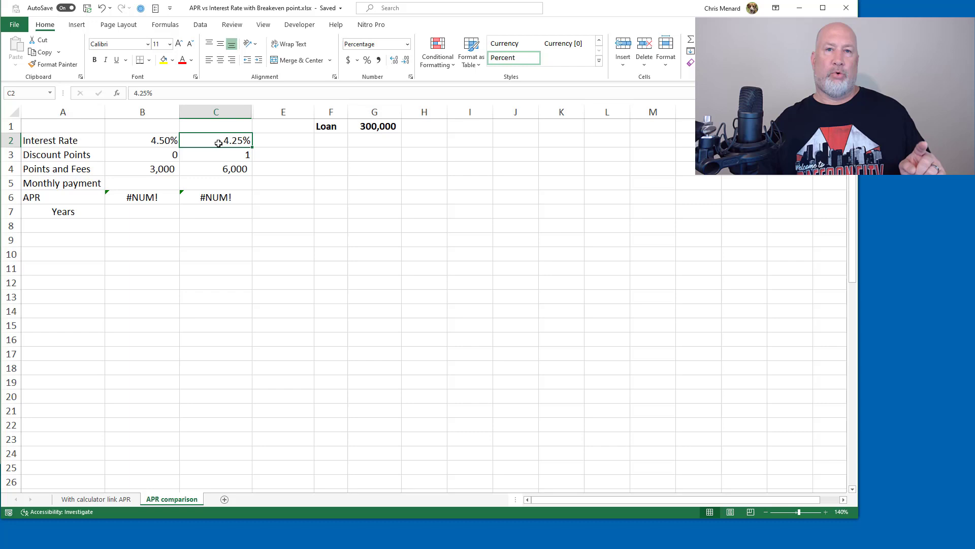
pyautogui.click(216, 154)
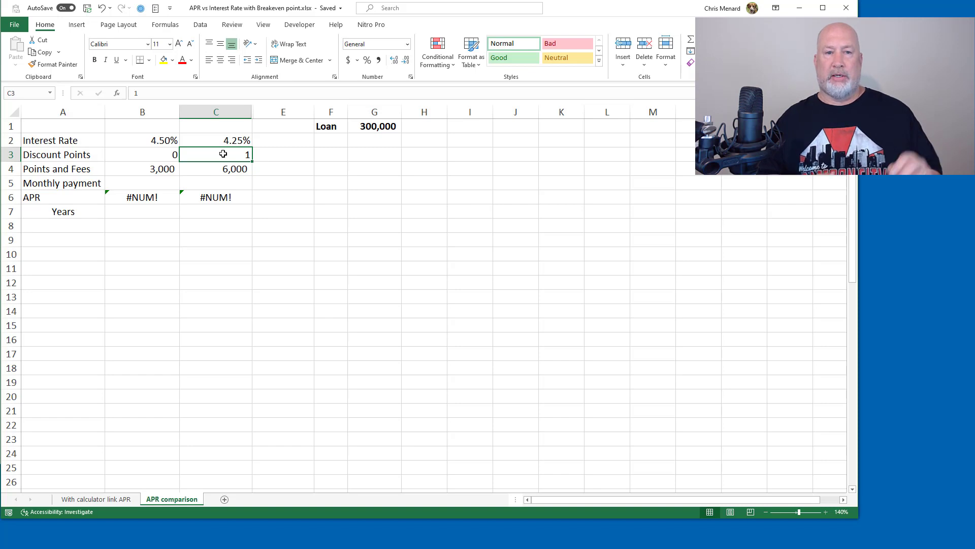
pyautogui.moveTo(354, 147)
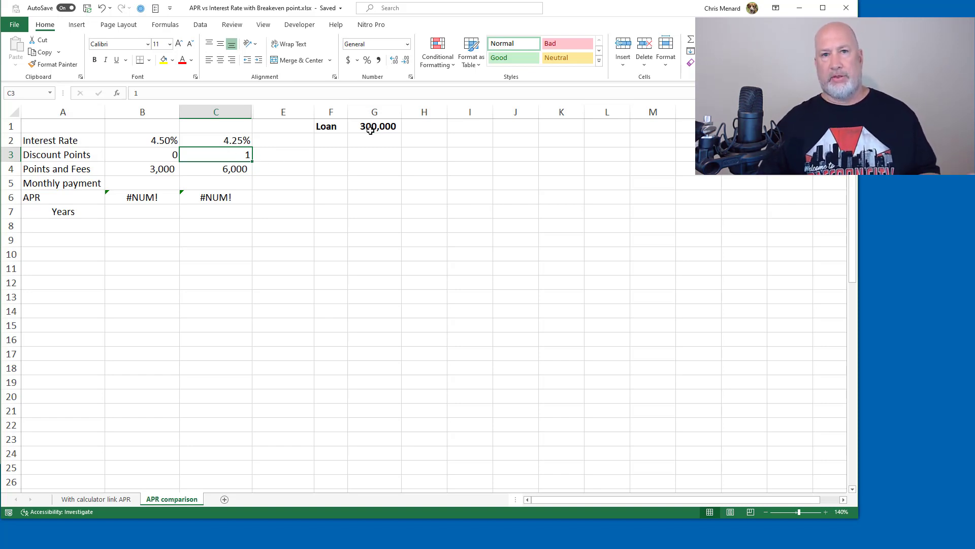
pyautogui.moveTo(360, 135)
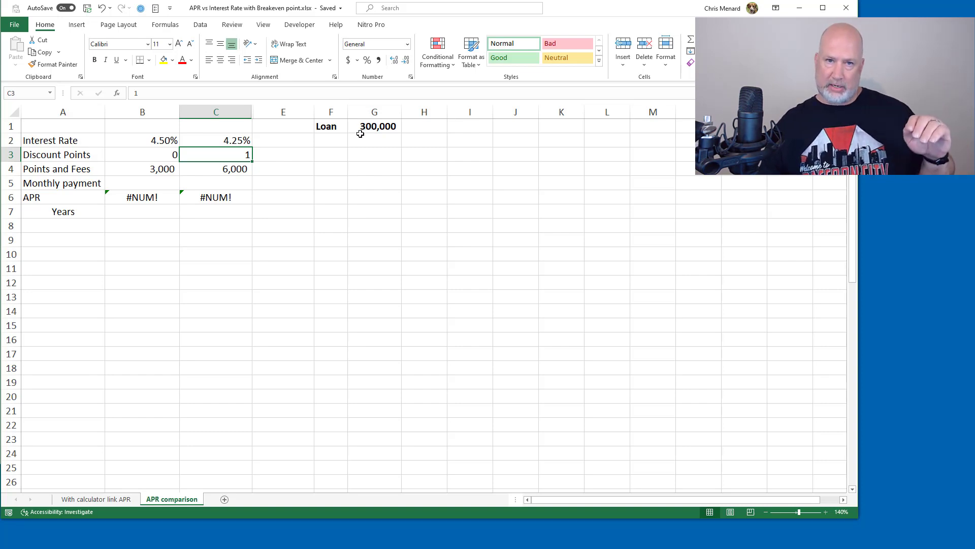
pyautogui.moveTo(306, 150)
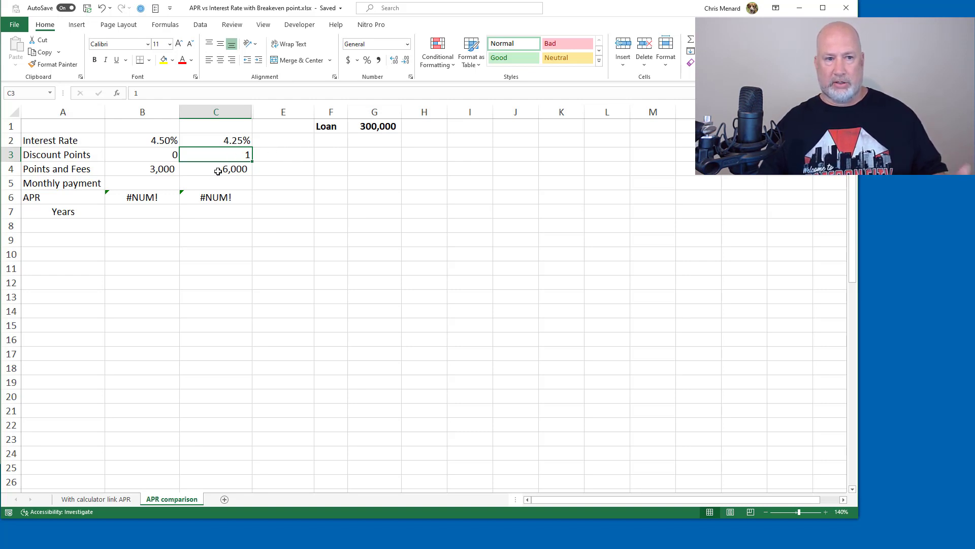
pyautogui.click(142, 169)
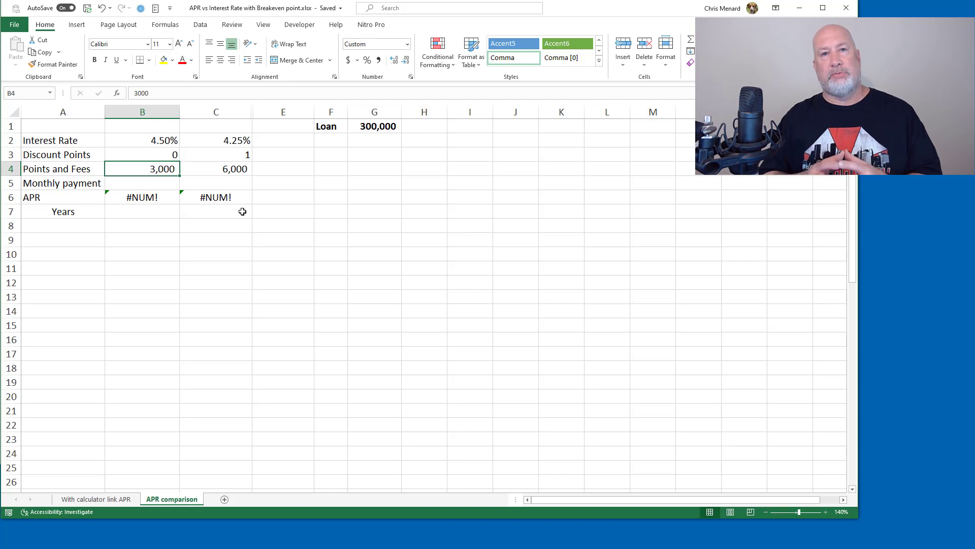
pyautogui.click(216, 169)
pyautogui.write('=')
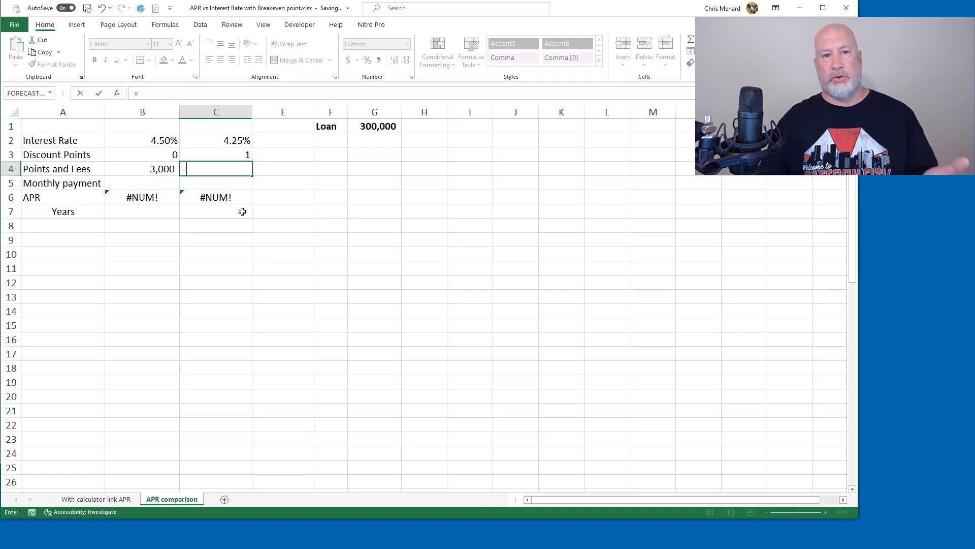
# Step: Build the formula =B4+(C3/100*G1) in C4 for option two's points and fees
pyautogui.click(143, 168)
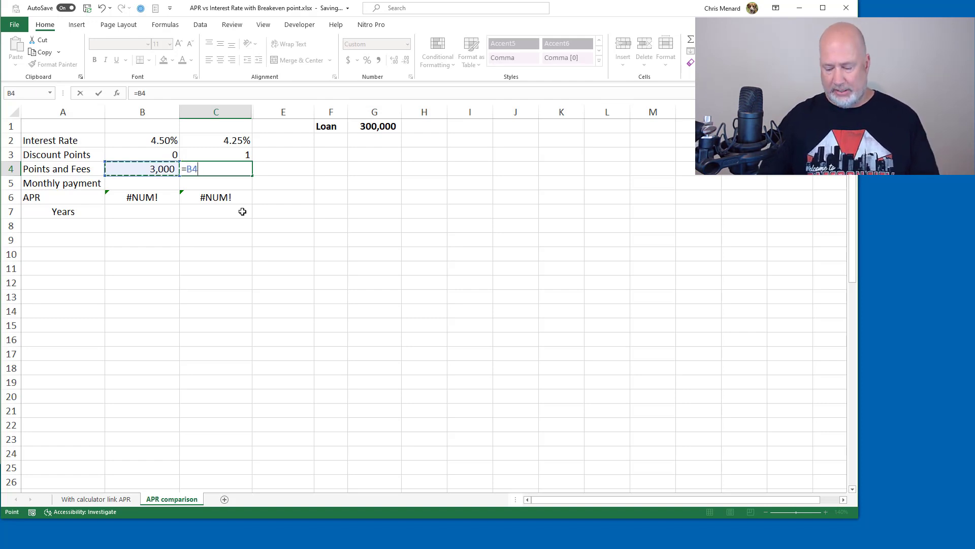
pyautogui.write('+')
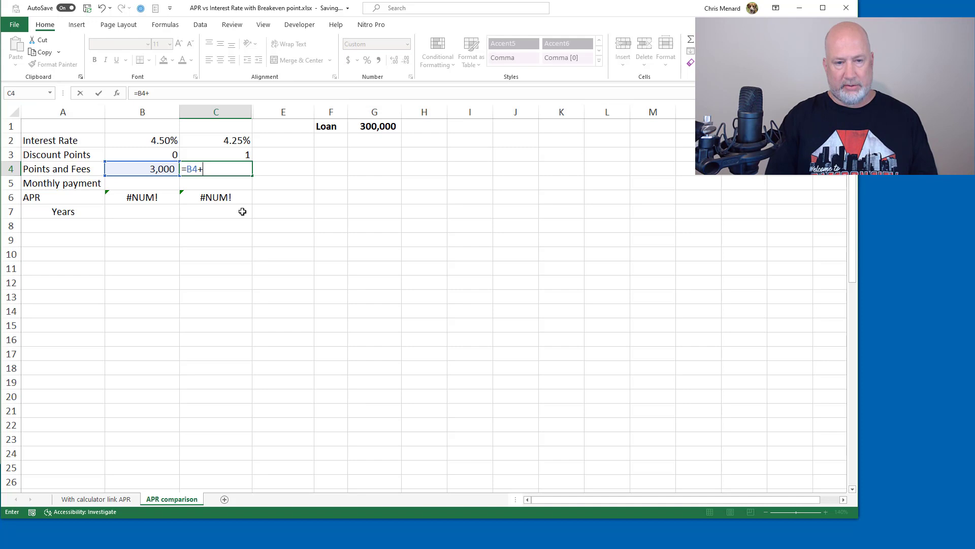
pyautogui.write('(')
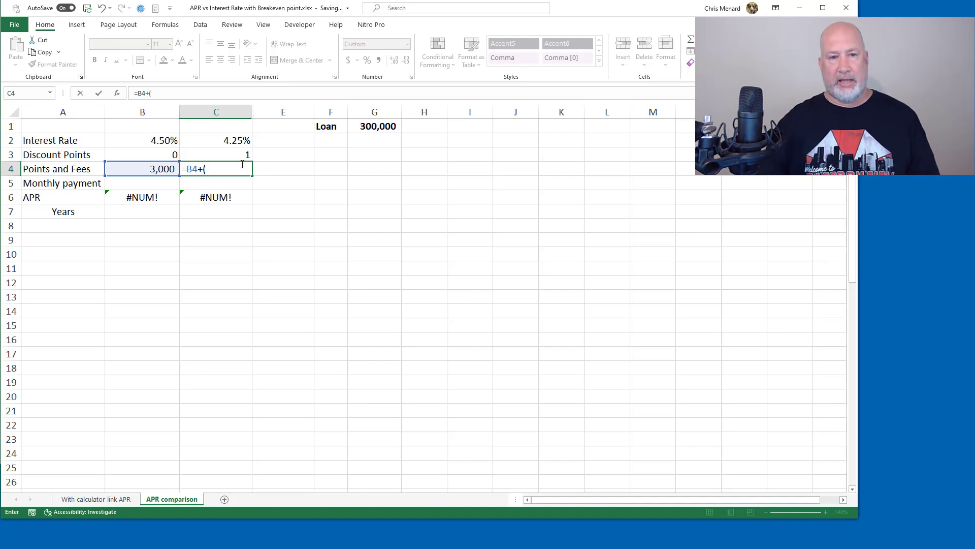
pyautogui.write('C3/100')
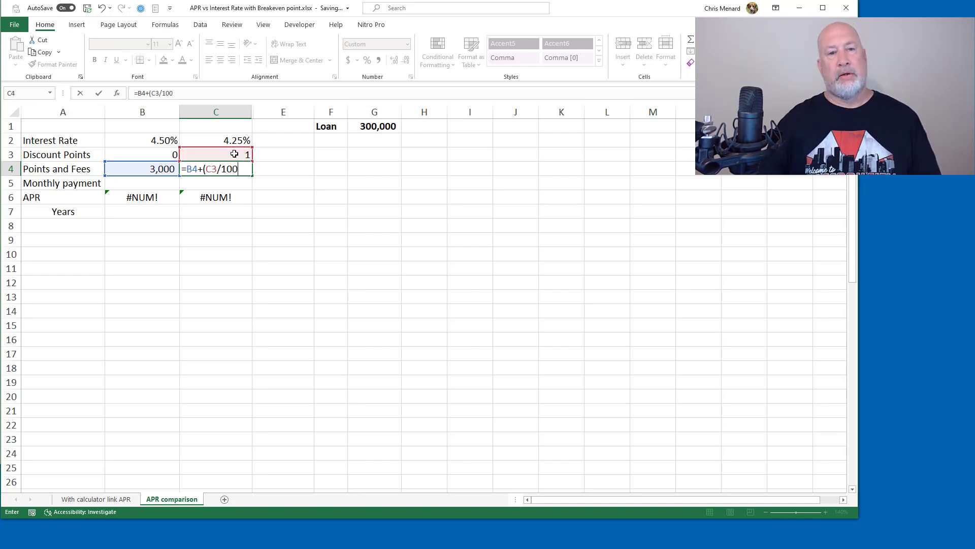
pyautogui.write('*')
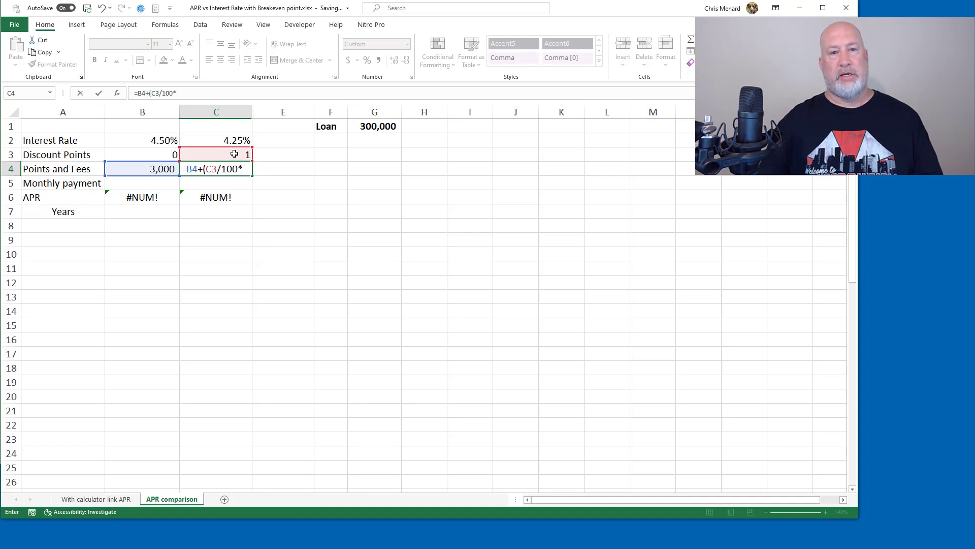
pyautogui.click(373, 126)
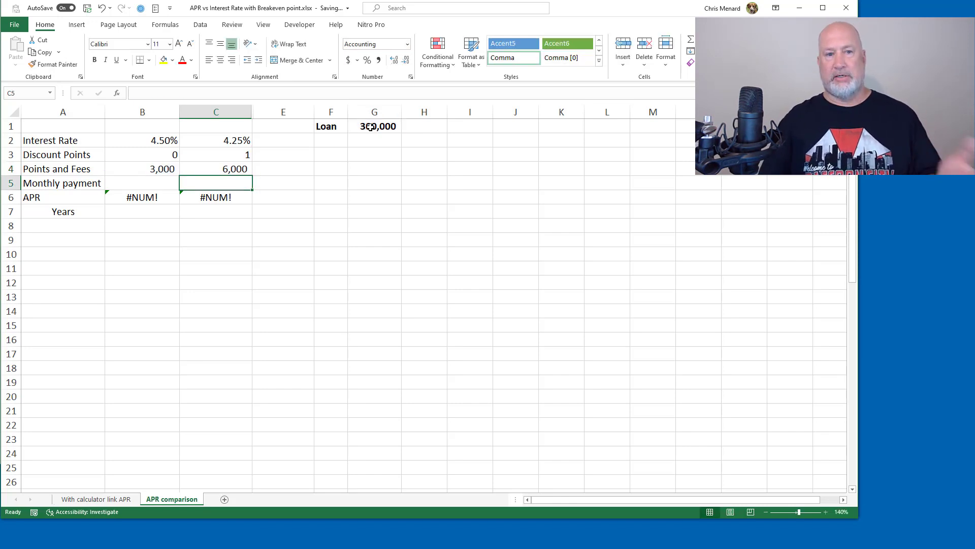
# Step: Test the fees formula by changing option two's discount points, then restore them
pyautogui.click(142, 183)
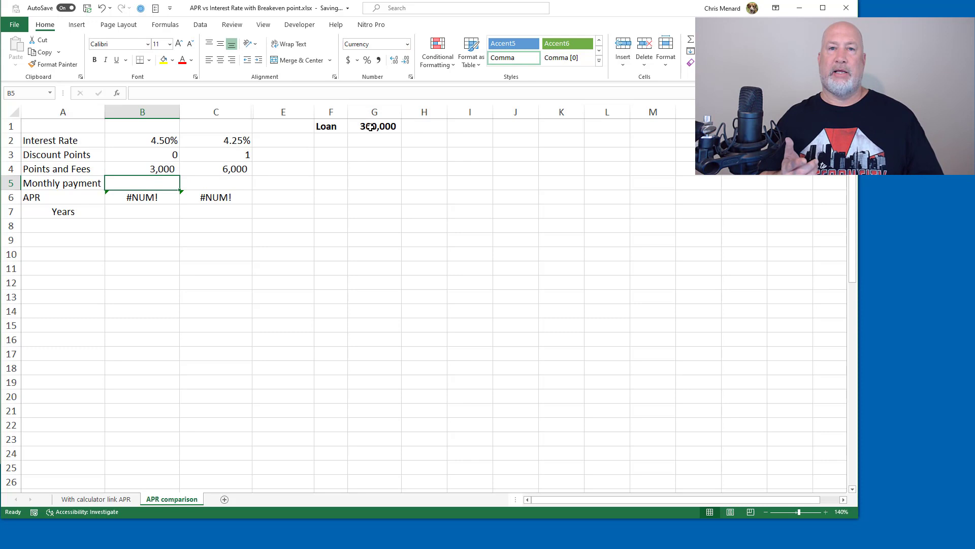
pyautogui.click(142, 154)
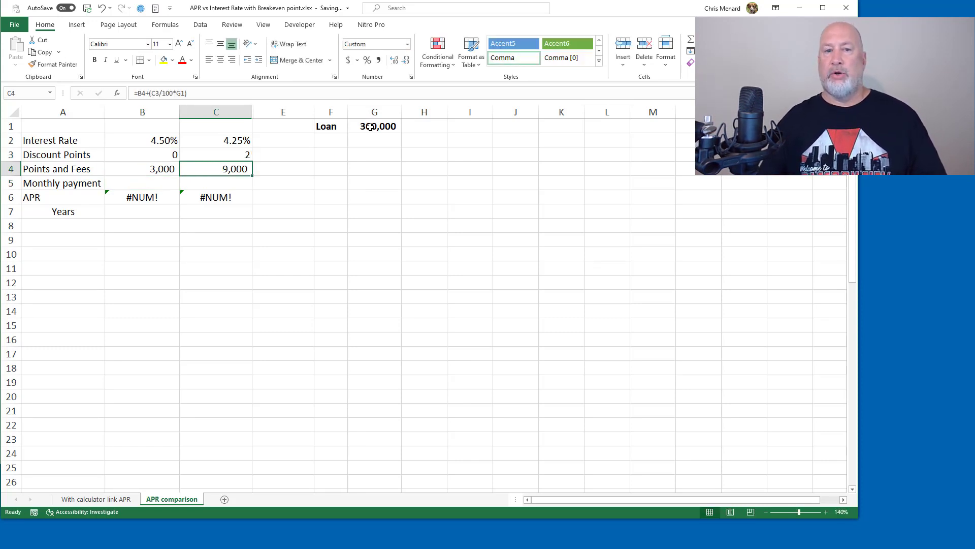
pyautogui.click(216, 155)
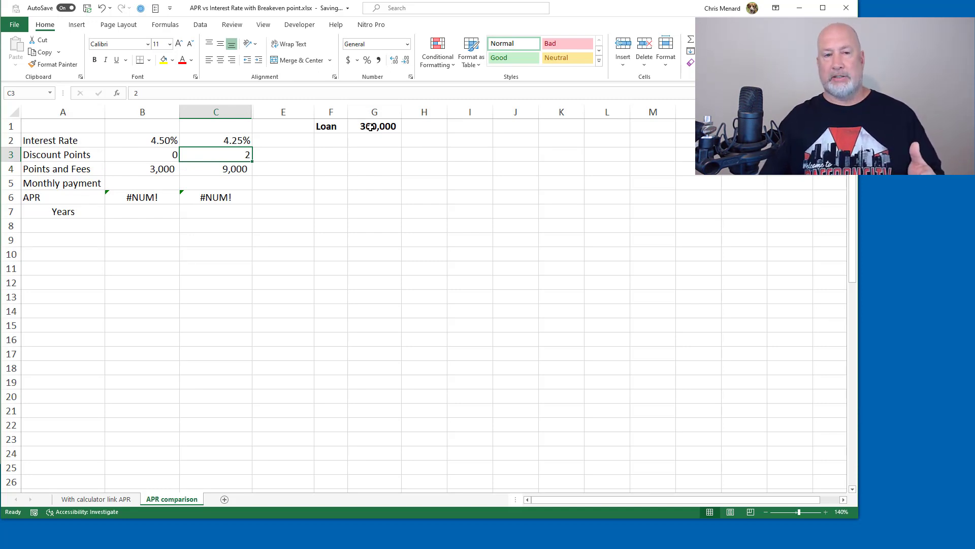
pyautogui.write('1')
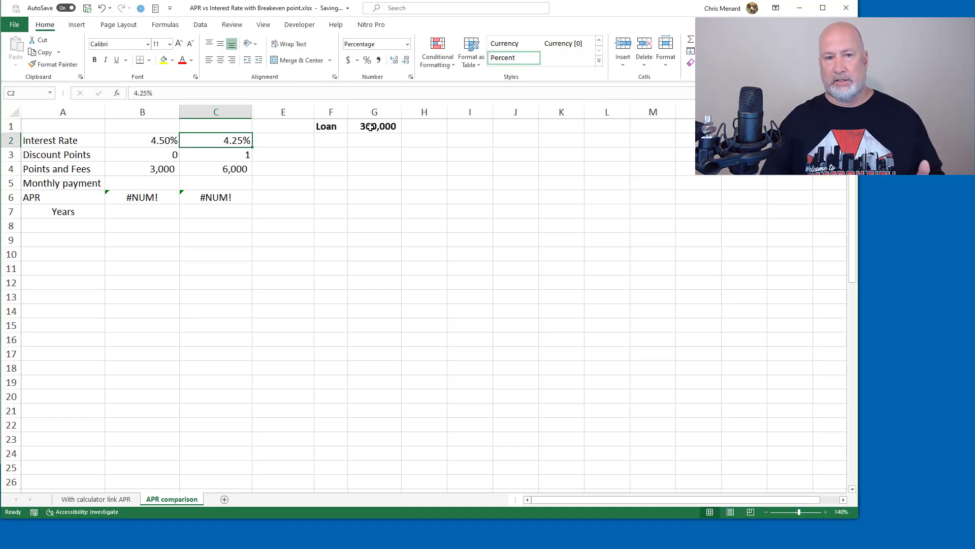
pyautogui.click(215, 154)
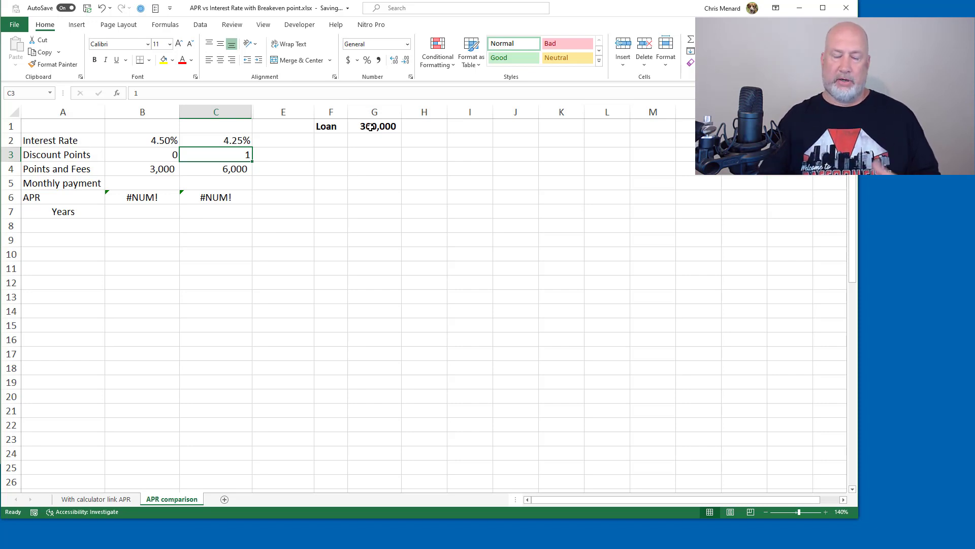
pyautogui.click(142, 182)
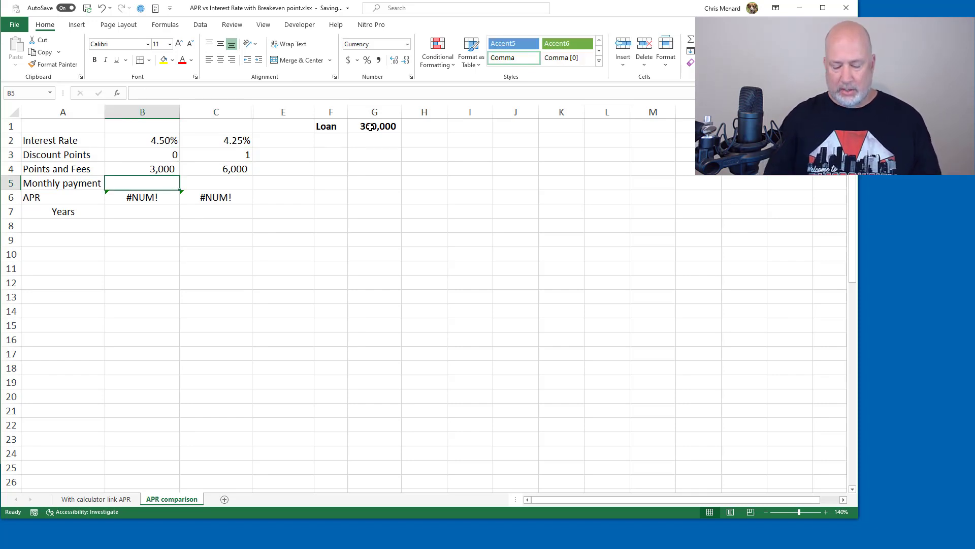
# Step: Enter =PMT(B2/12,360,-$G$1) in B5, giving option one a $1,520.06 monthly payment
pyautogui.write('=p')
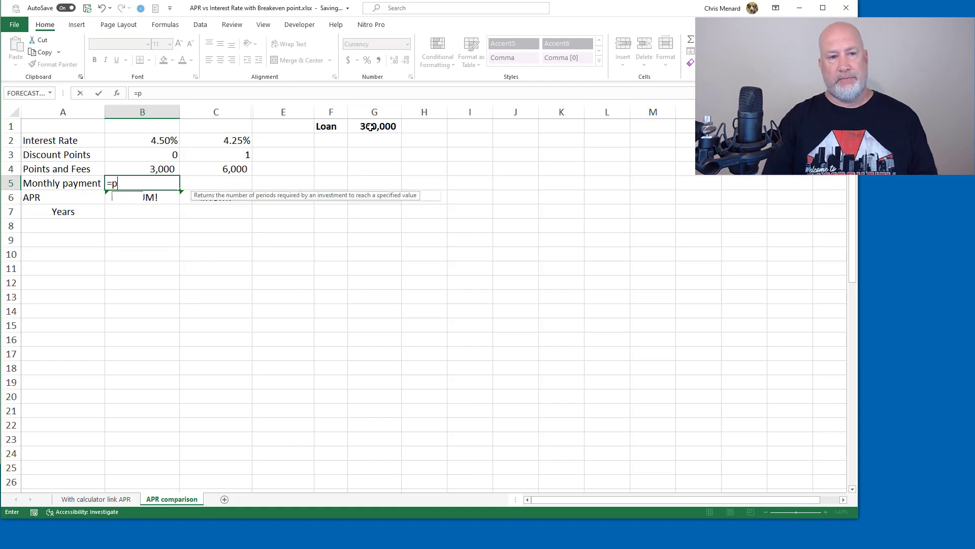
pyautogui.write('MT(')
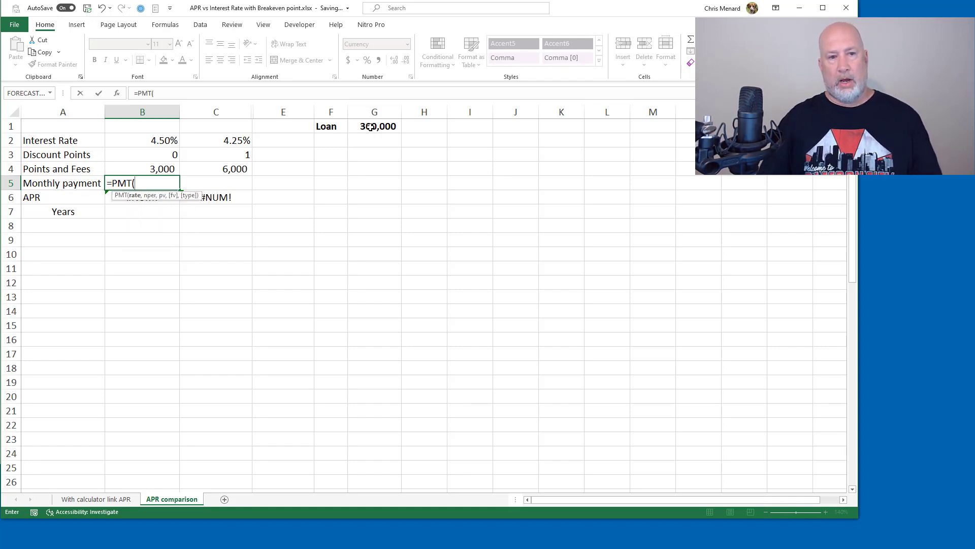
pyautogui.click(142, 140)
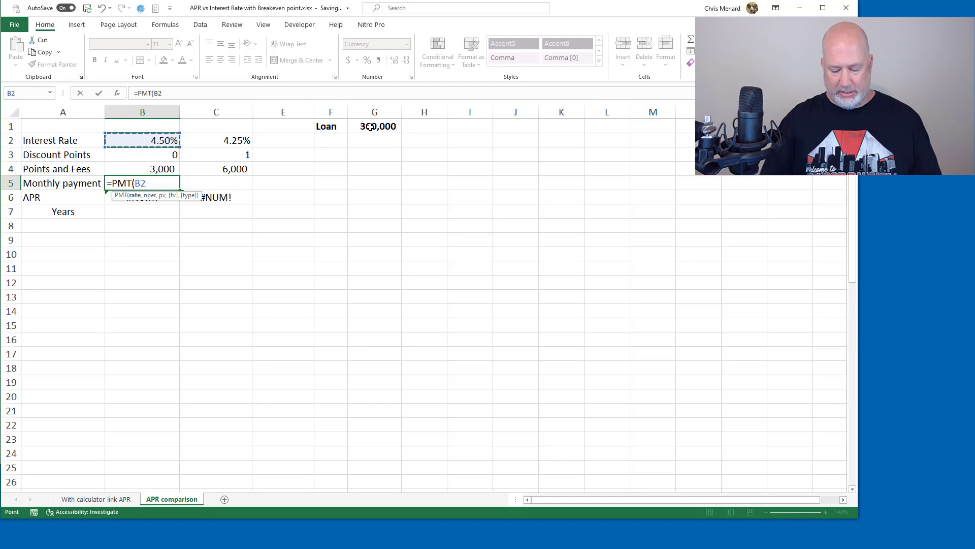
pyautogui.write('/12')
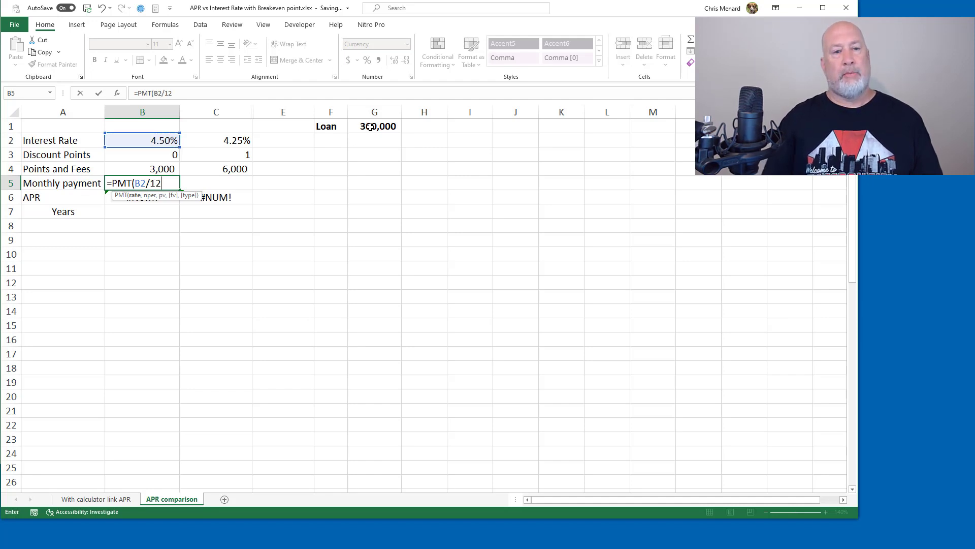
pyautogui.write(',')
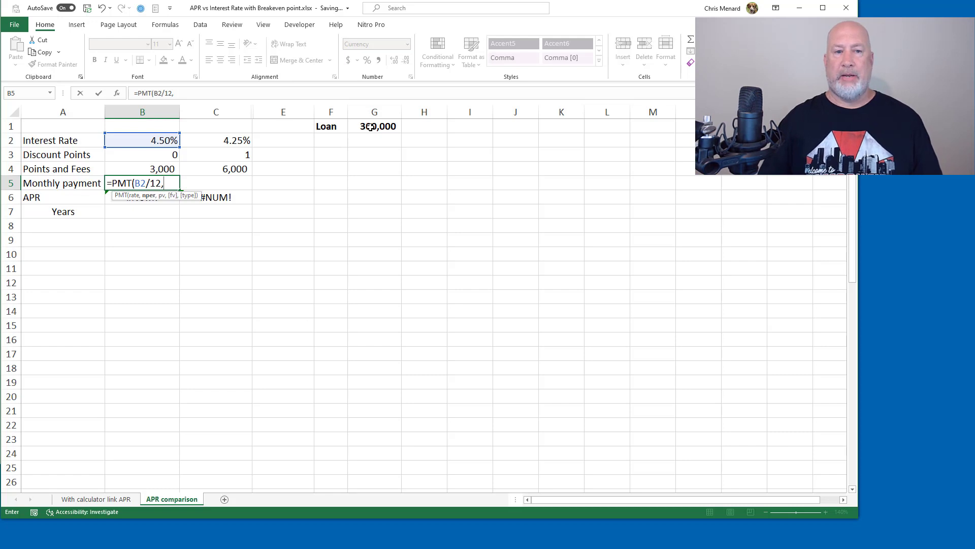
pyautogui.write('360')
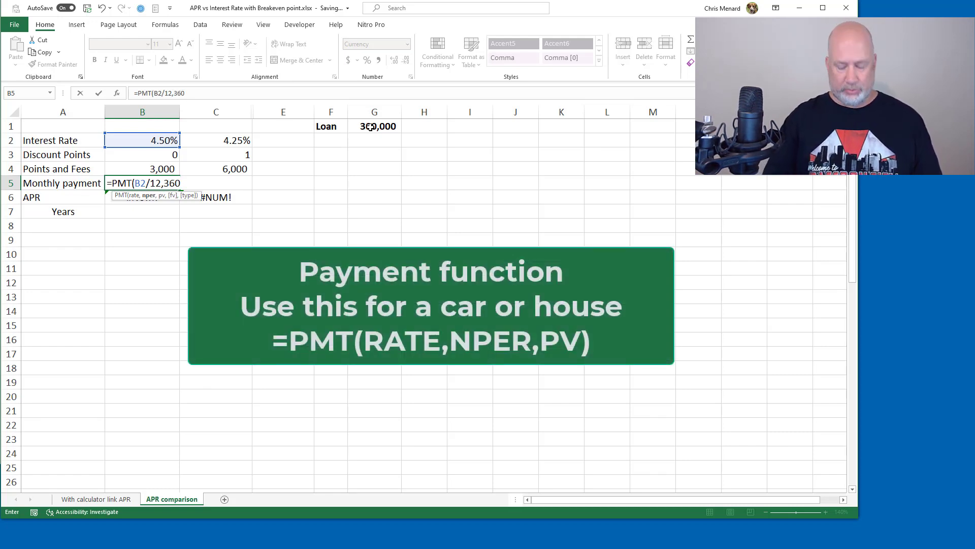
pyautogui.write(',')
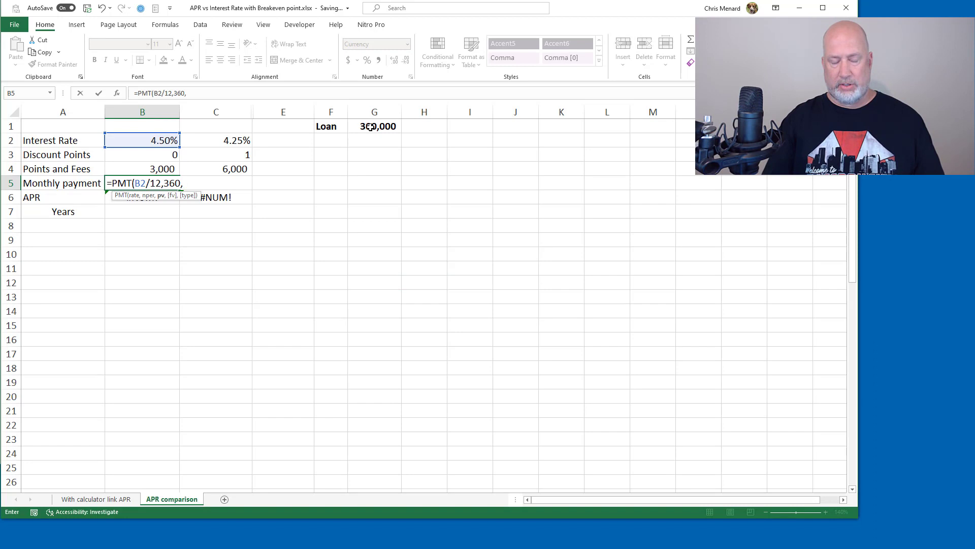
pyautogui.click(374, 125)
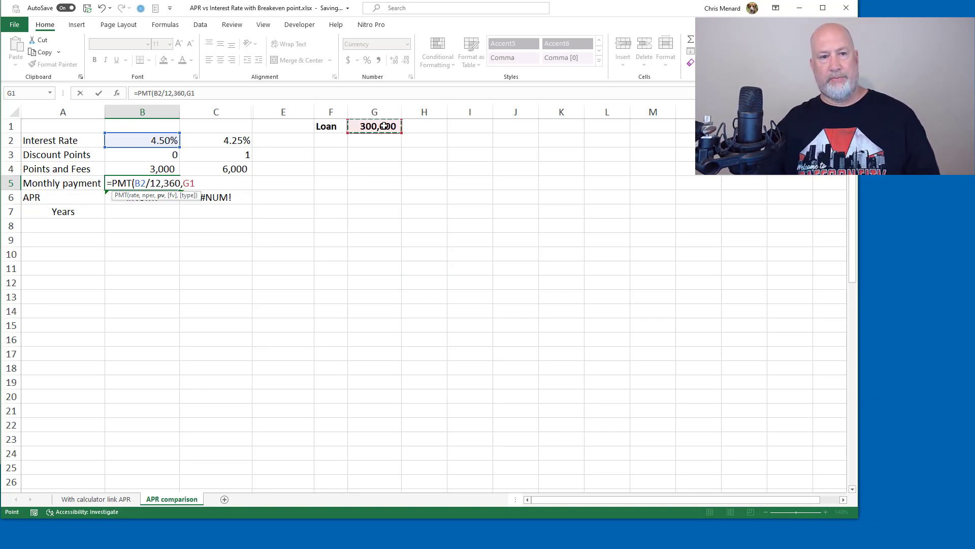
pyautogui.press('f4')
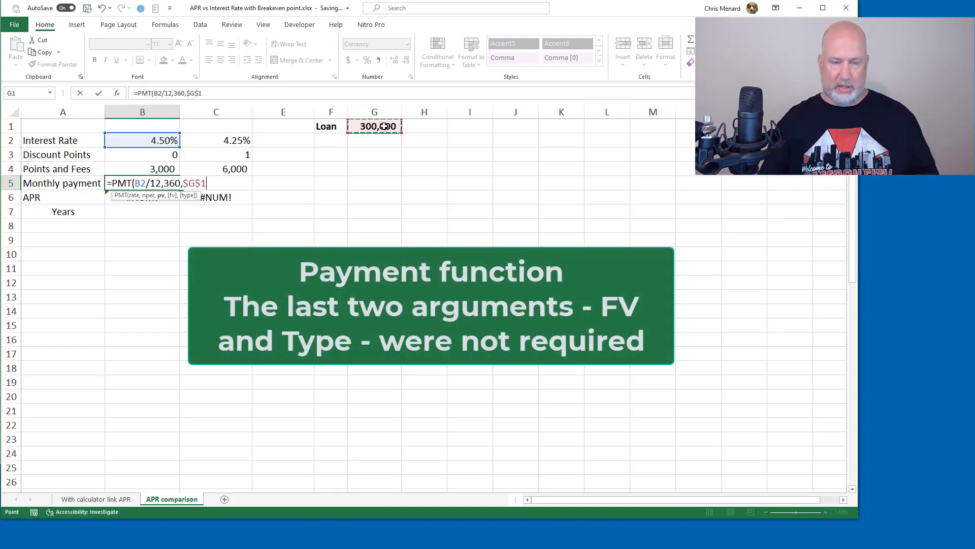
pyautogui.press('Enter')
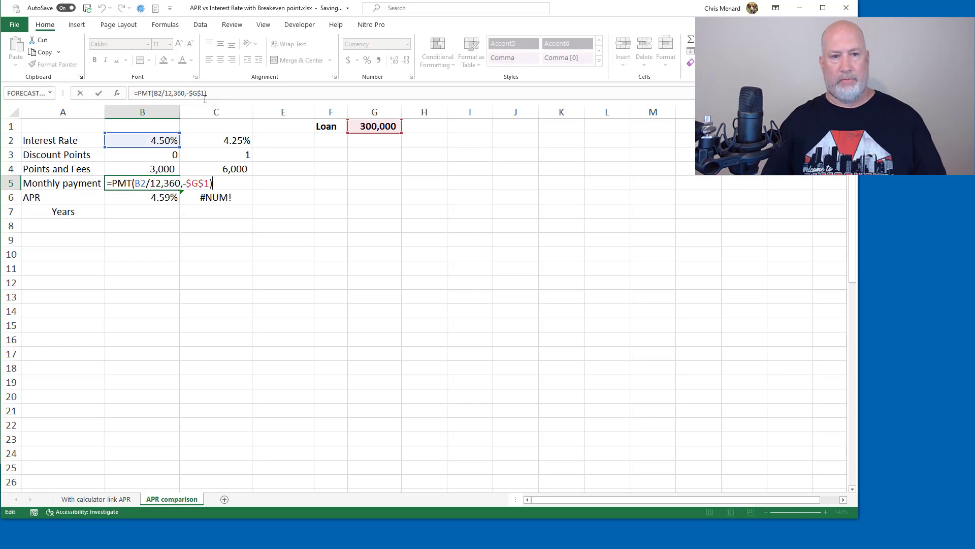
pyautogui.press('Enter')
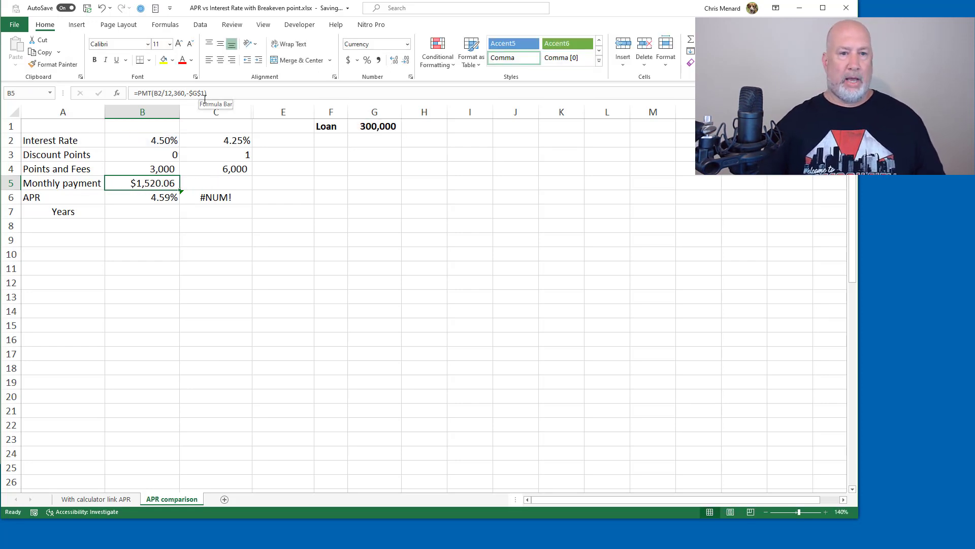
pyautogui.moveTo(179, 188)
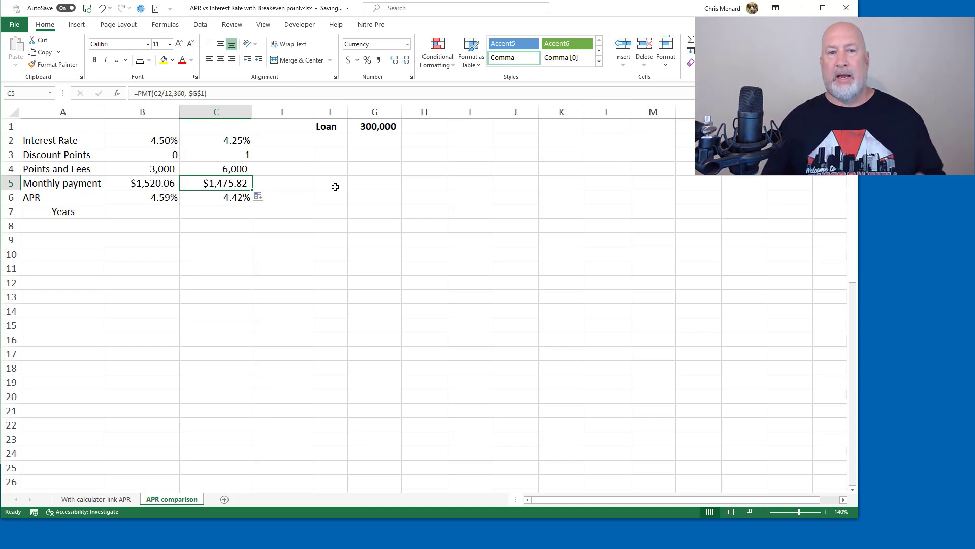
pyautogui.click(216, 197)
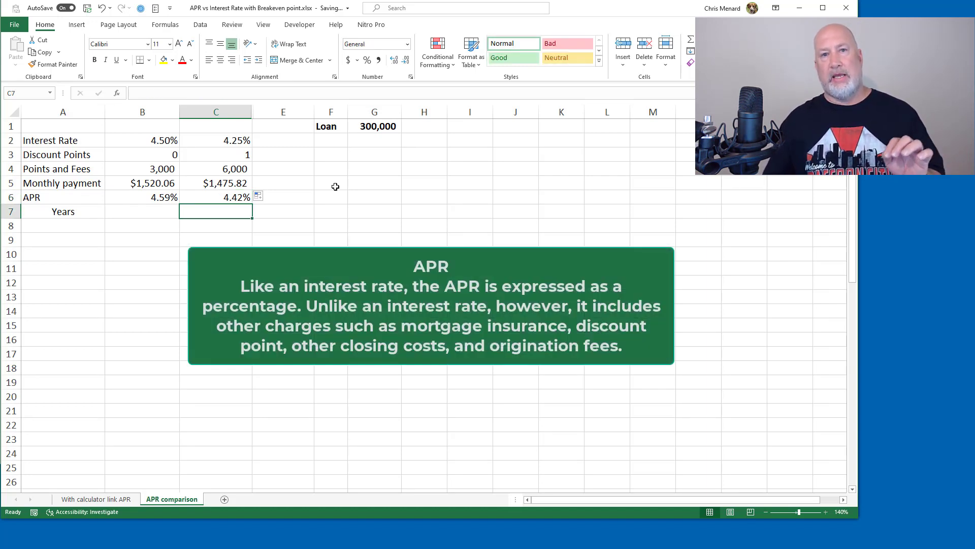
pyautogui.click(216, 197)
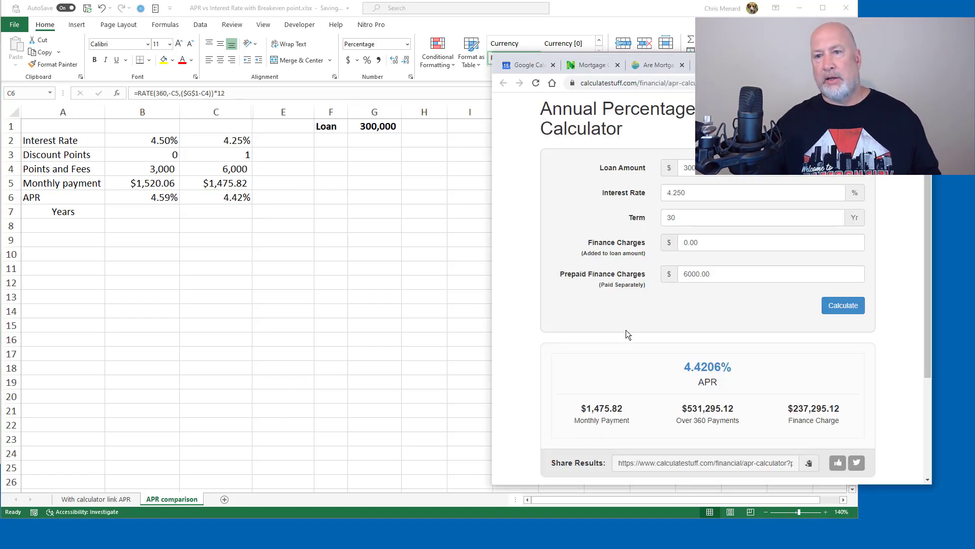
pyautogui.moveTo(637, 138)
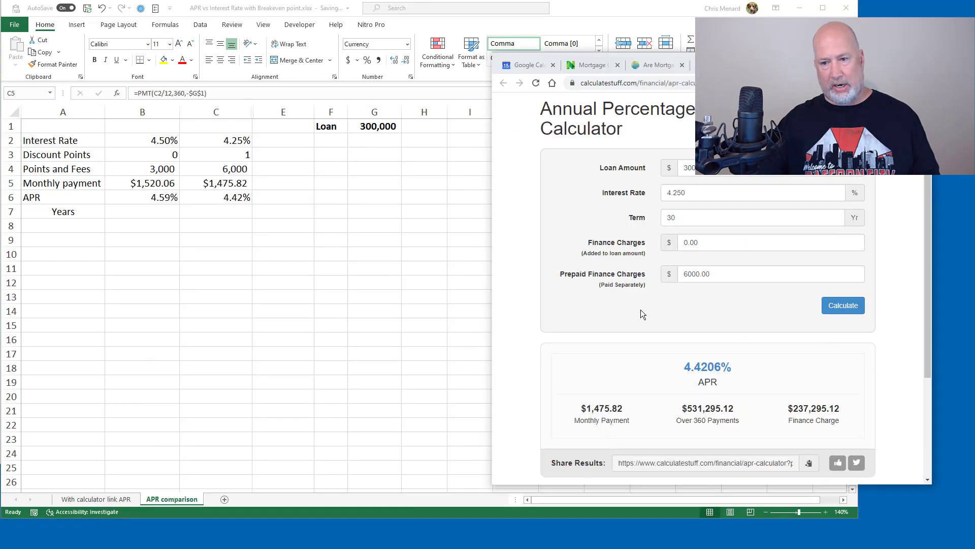
pyautogui.moveTo(826, 415)
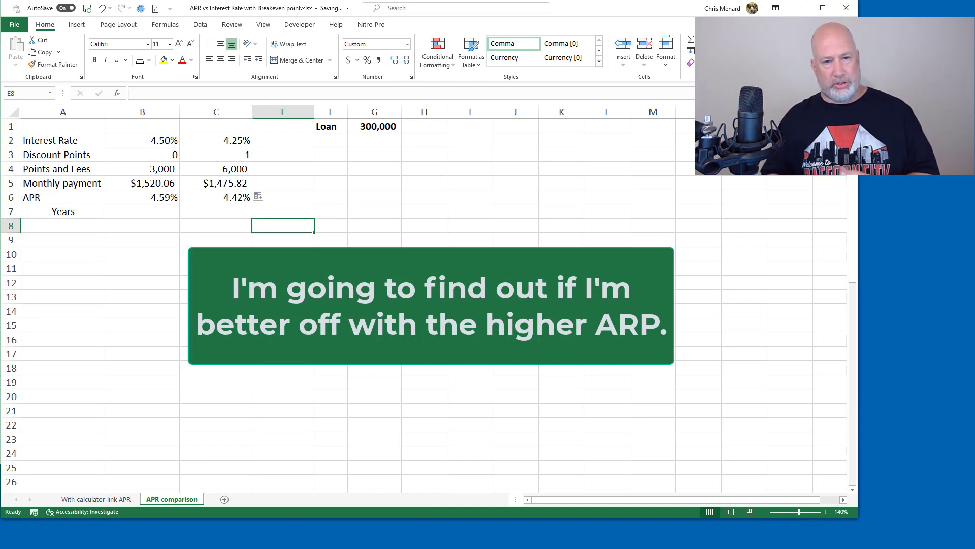
# Step: Type the periods 3, 4, 5, 10, 20 and 30 into A8 through A13
pyautogui.click(61, 225)
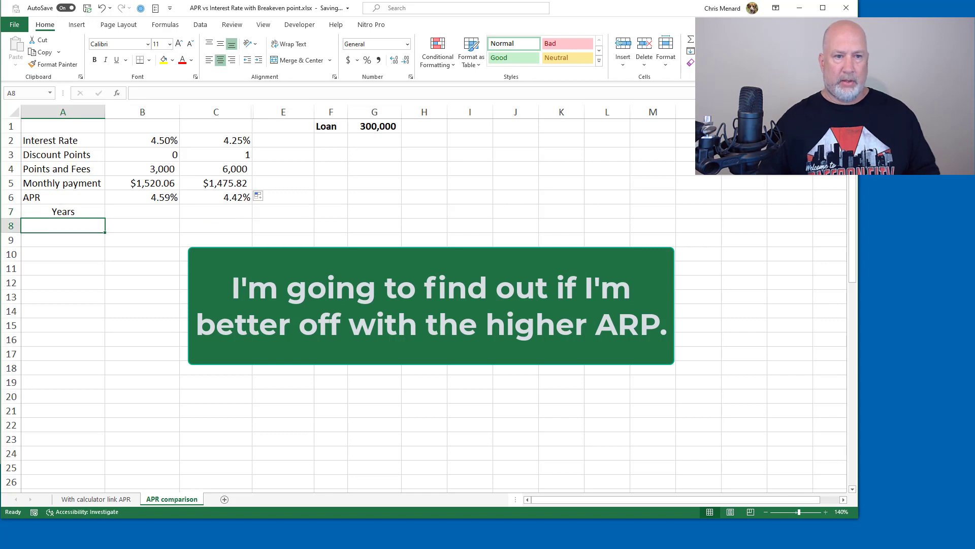
pyautogui.write('3')
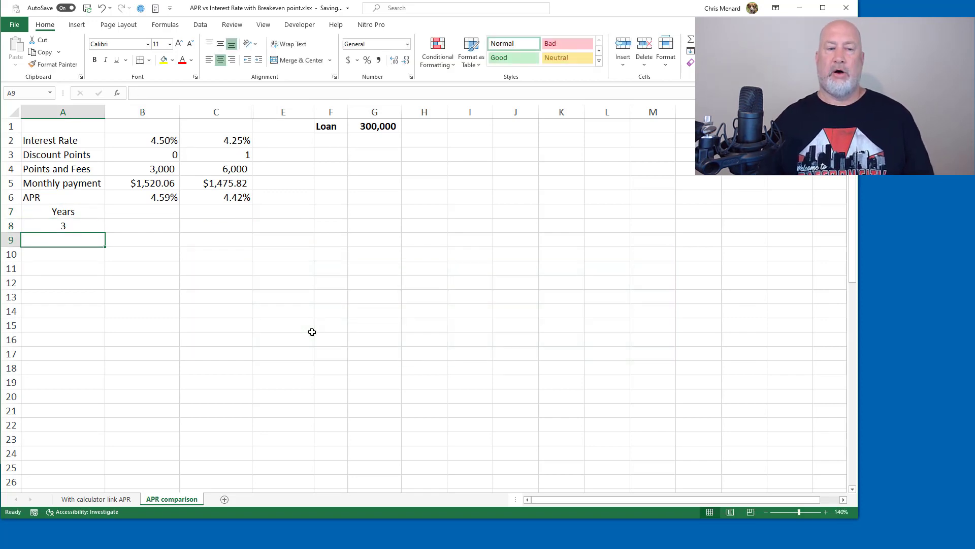
pyautogui.write('4')
pyautogui.click(62, 254)
pyautogui.write('5')
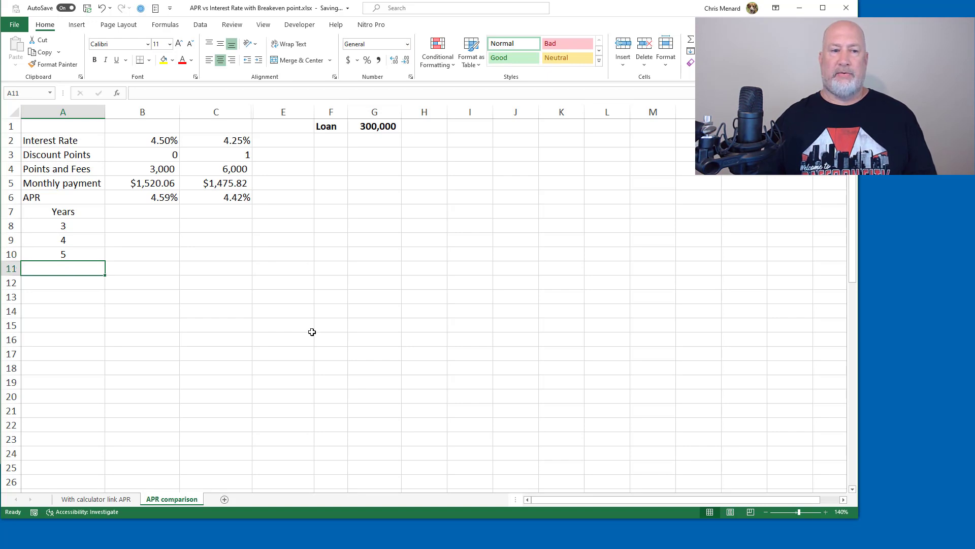
pyautogui.write('10')
pyautogui.click(63, 282)
pyautogui.write('20')
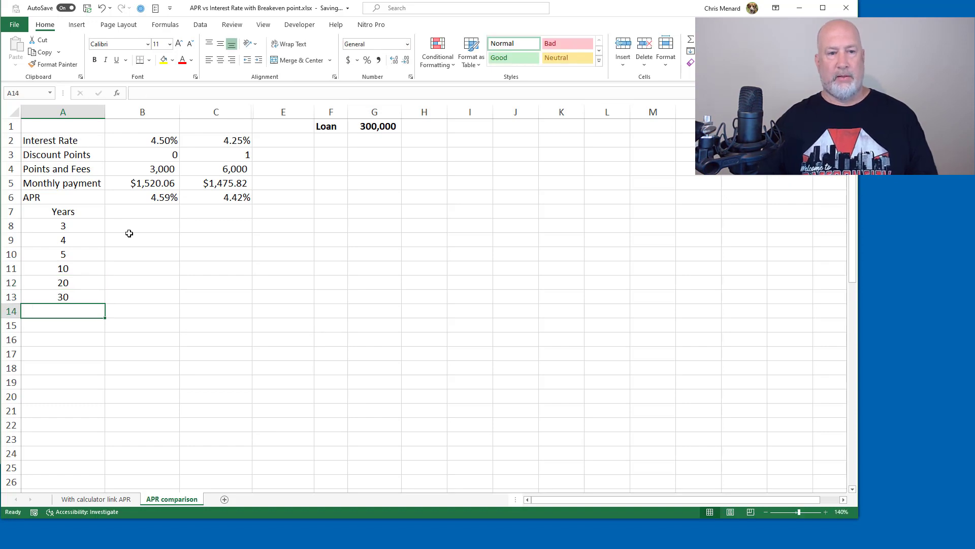
pyautogui.click(142, 225)
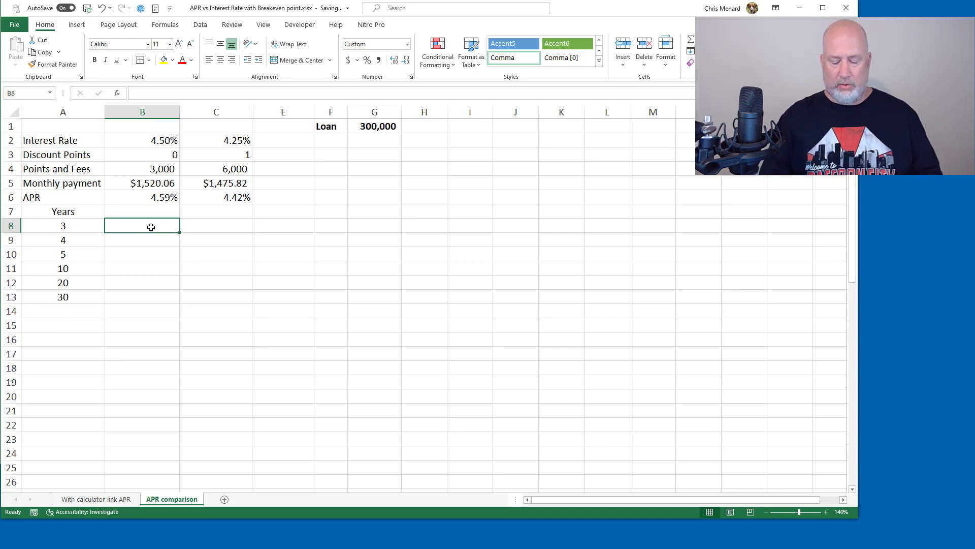
# Step: Enter =($A8*12)*B$5+B$4 in B8, giving option one's 3-year total of 57,722
pyautogui.write('=')
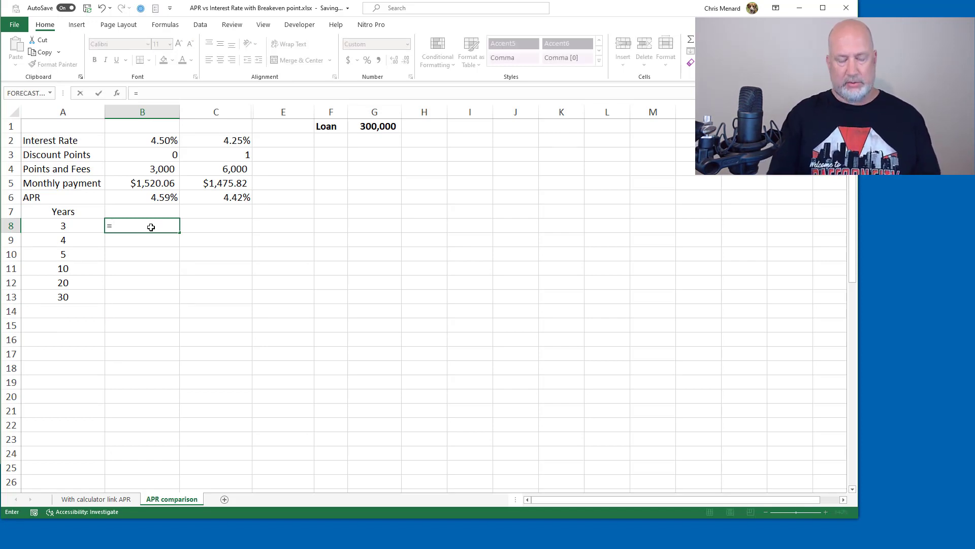
pyautogui.write('(A8*')
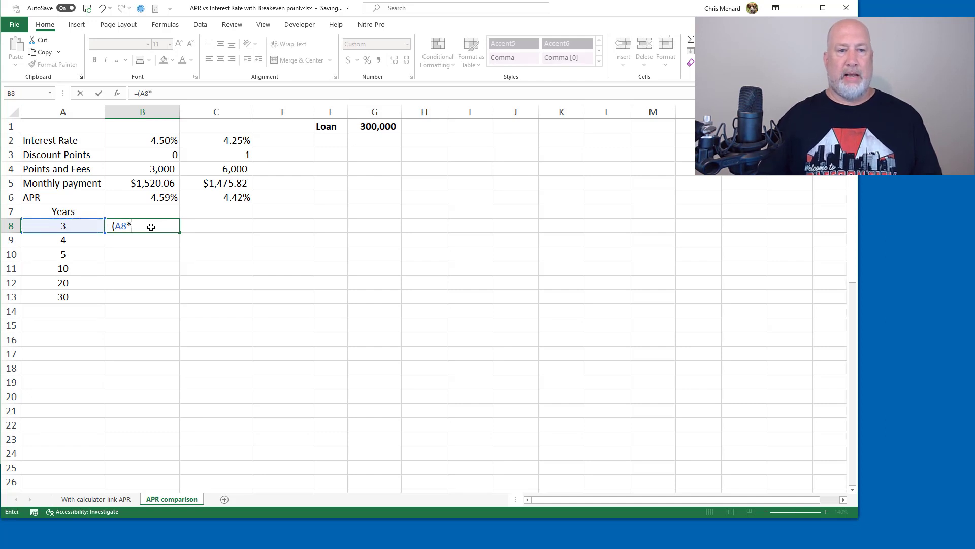
pyautogui.write('12')
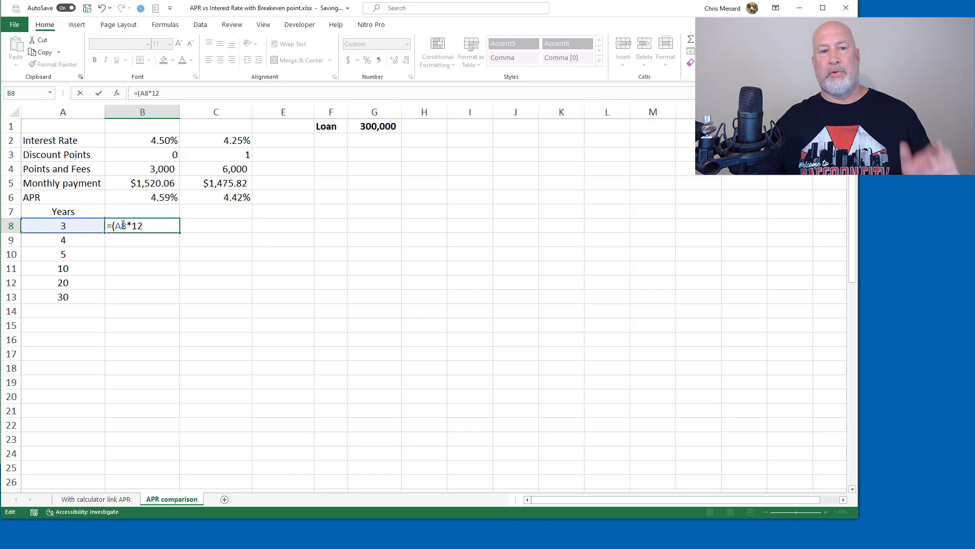
pyautogui.moveTo(162, 268)
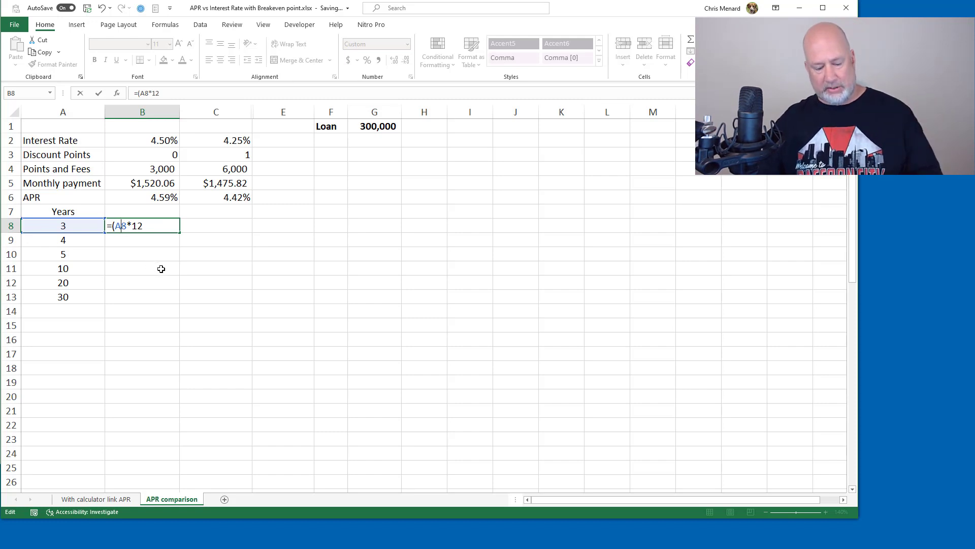
pyautogui.press('f4')
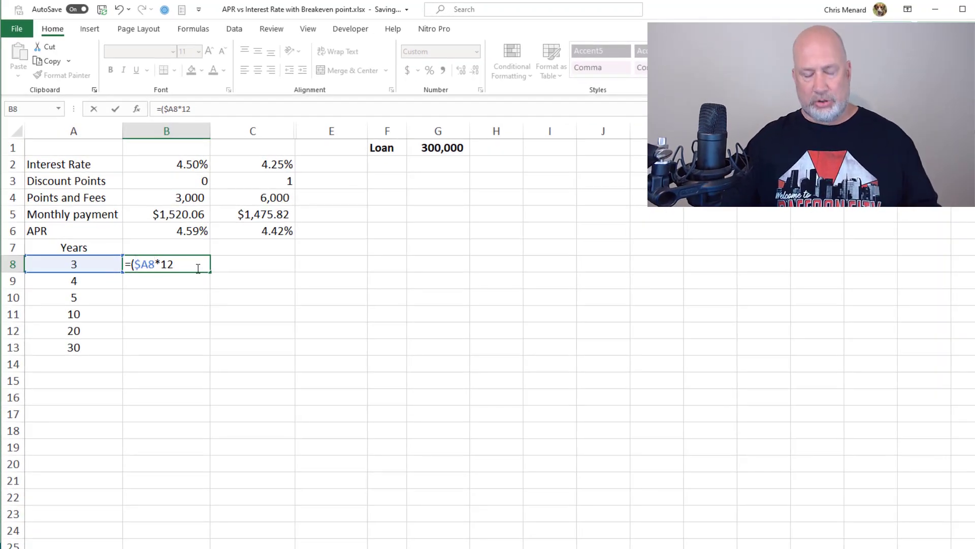
pyautogui.write(')')
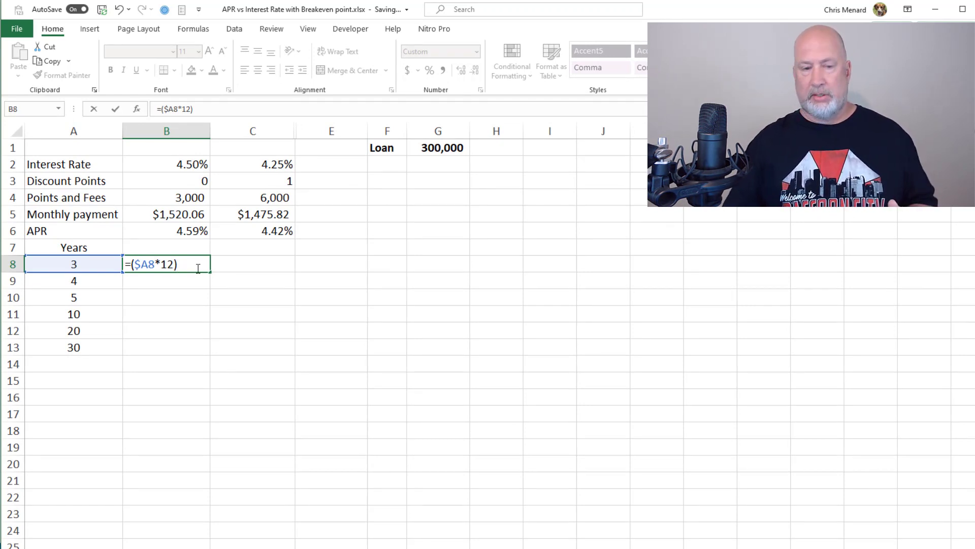
pyautogui.write('*')
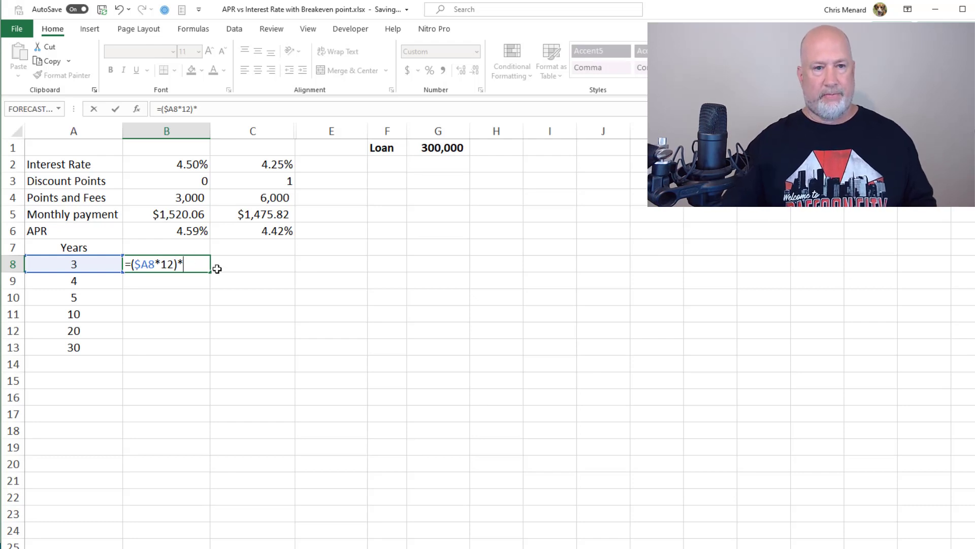
pyautogui.click(166, 214)
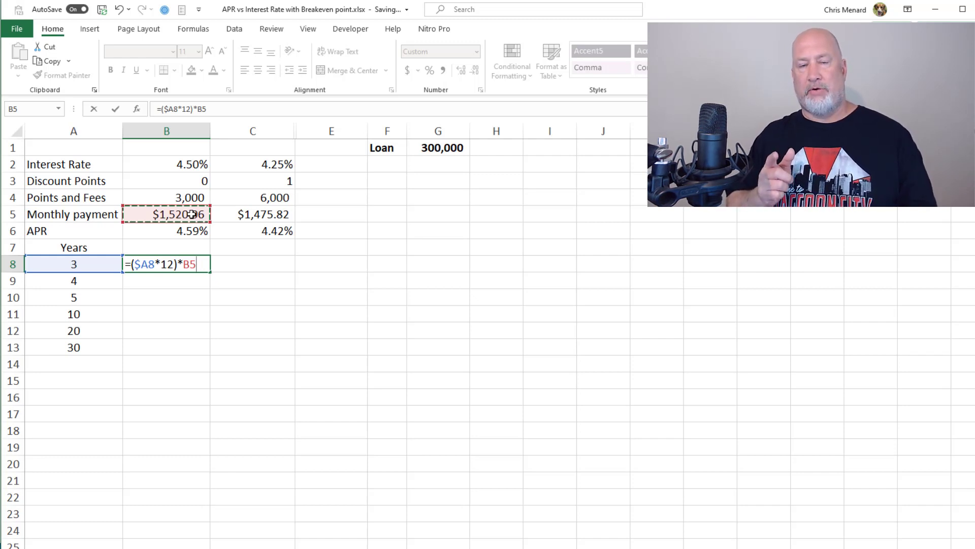
pyautogui.press('f4')
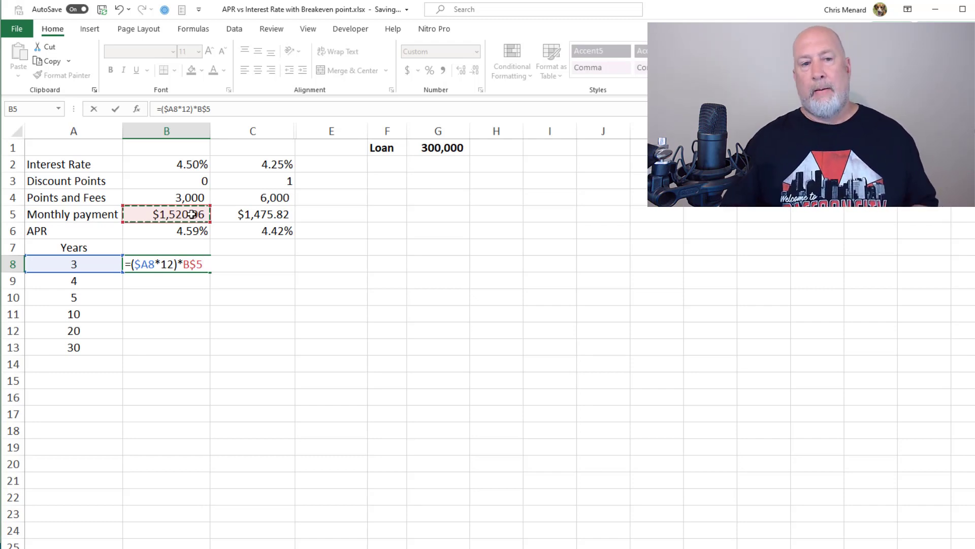
pyautogui.write('+')
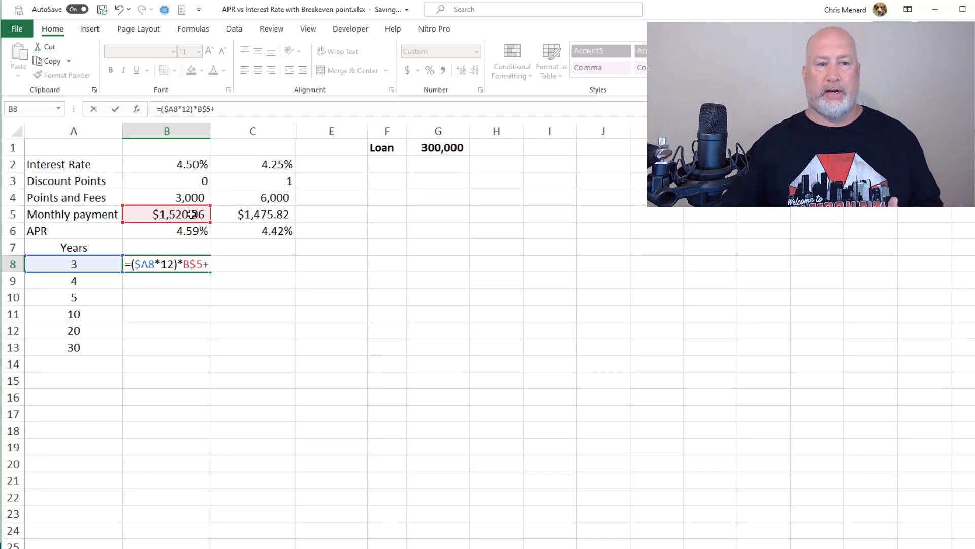
pyautogui.click(166, 197)
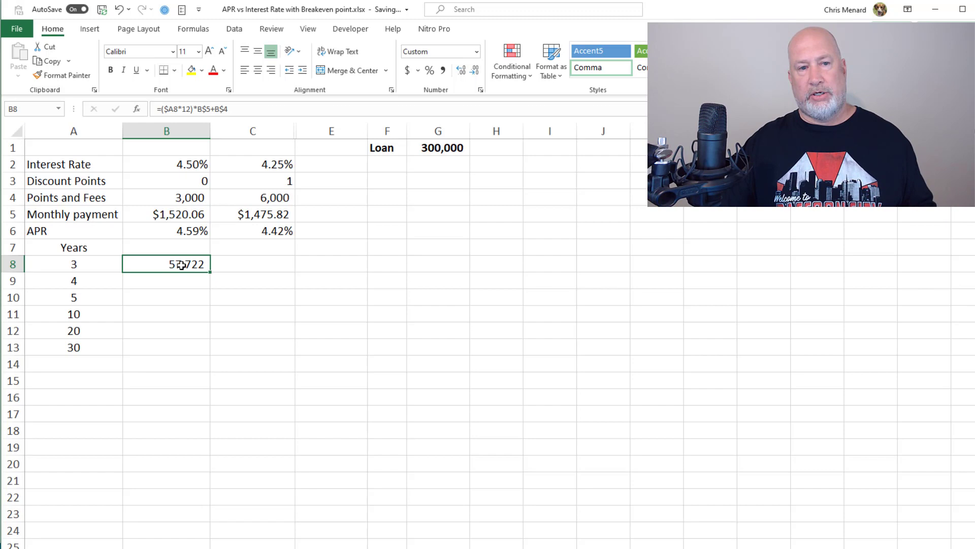
pyautogui.click(166, 214)
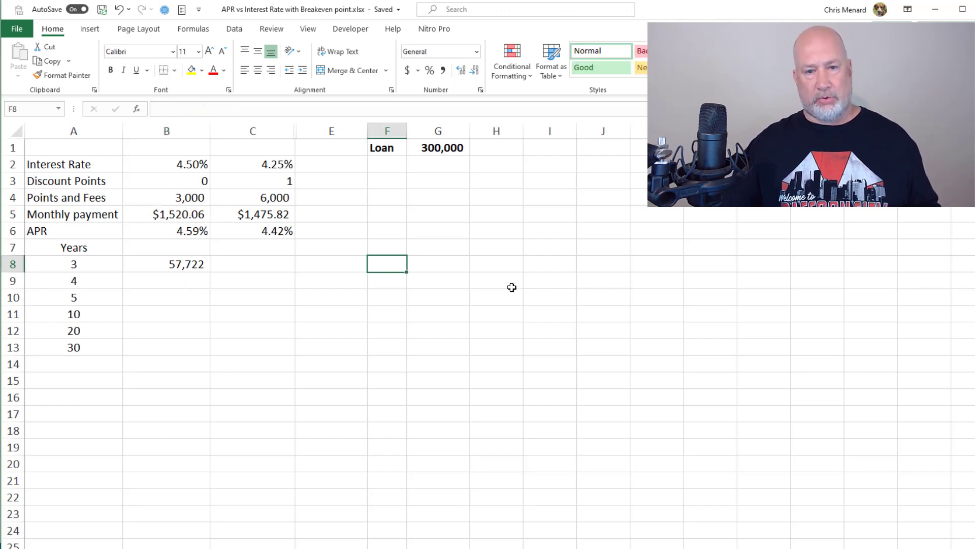
# Step: Verify in column F that 1520.06×36 plus fees equals 57,722, widening column F
pyautogui.write('+15')
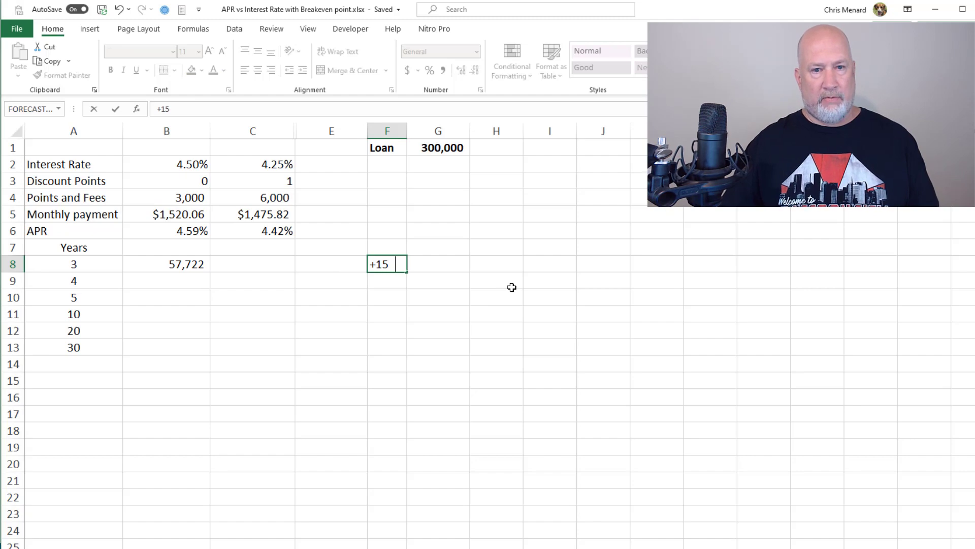
pyautogui.write('520.06*3')
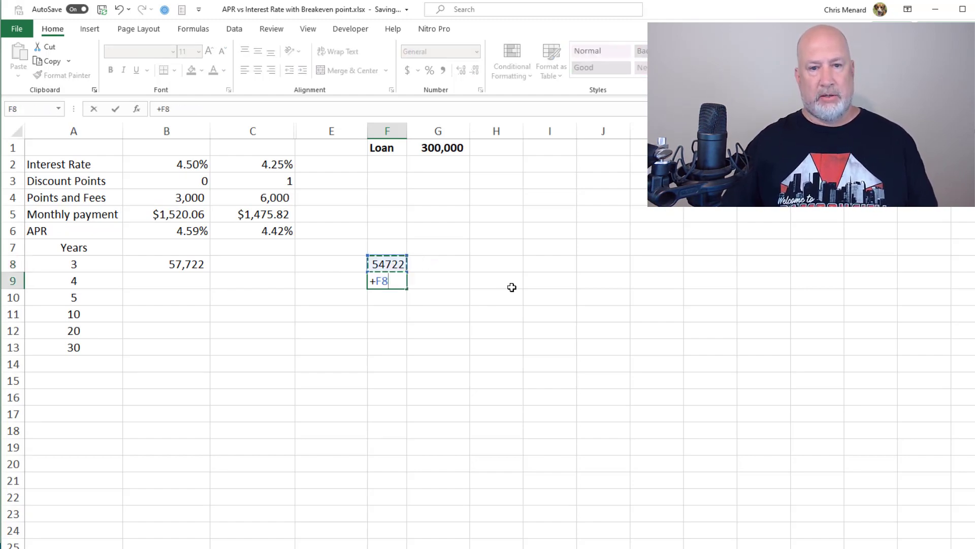
pyautogui.click(180, 197)
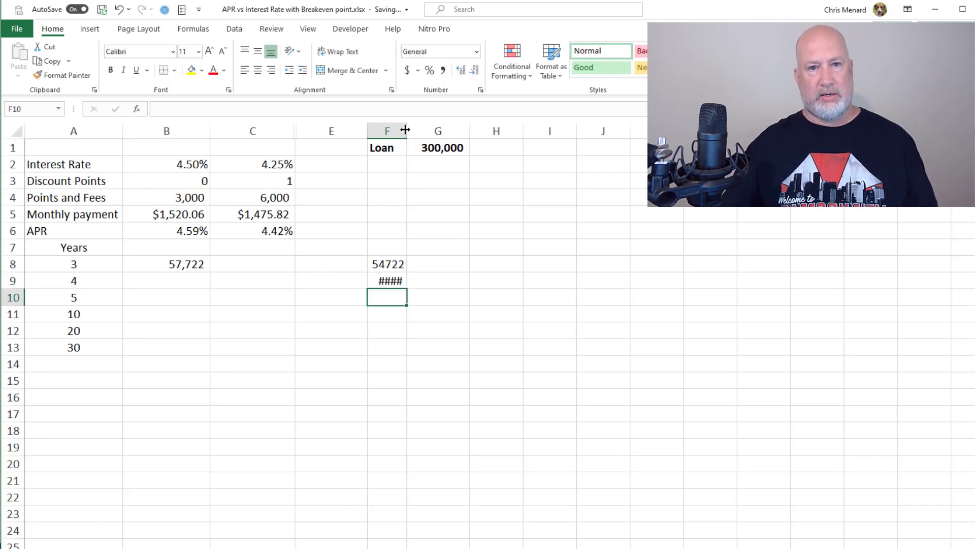
pyautogui.click(393, 231)
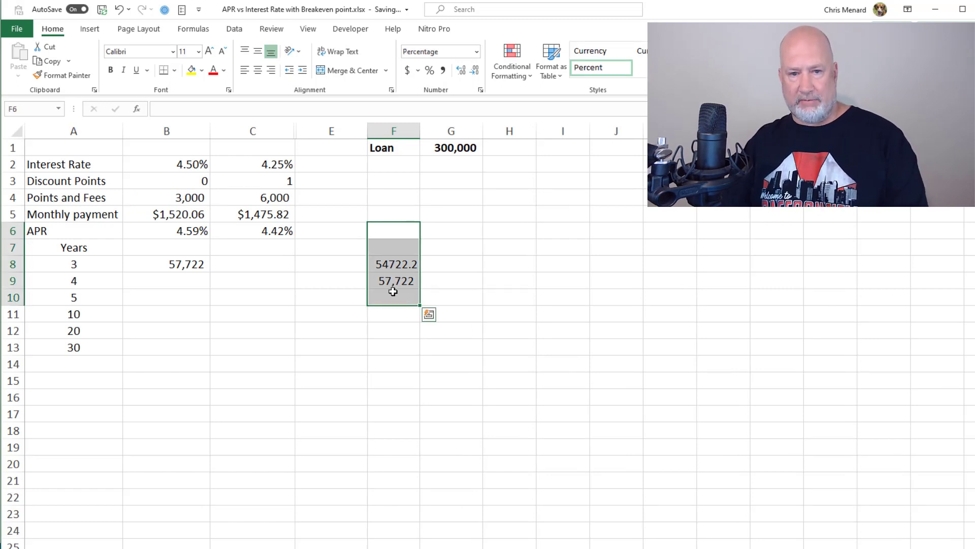
pyautogui.click(166, 264)
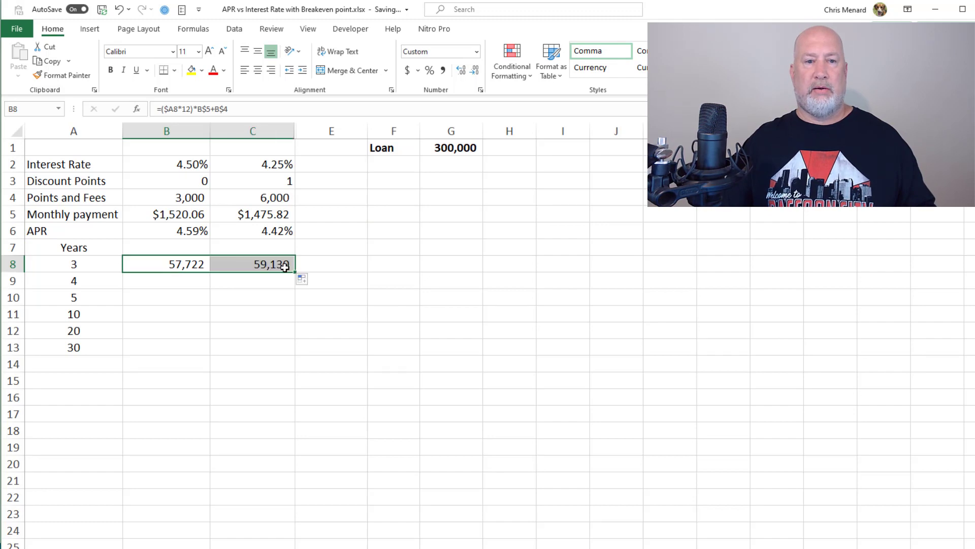
# Step: Fill the B8:C8 total-cost formulas down through the 30-year row
pyautogui.click(252, 264)
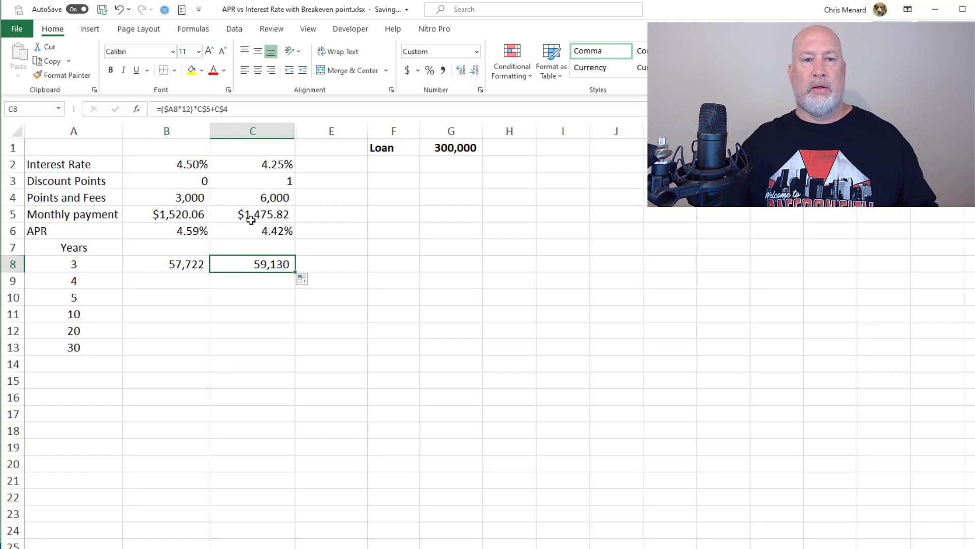
pyautogui.click(167, 264)
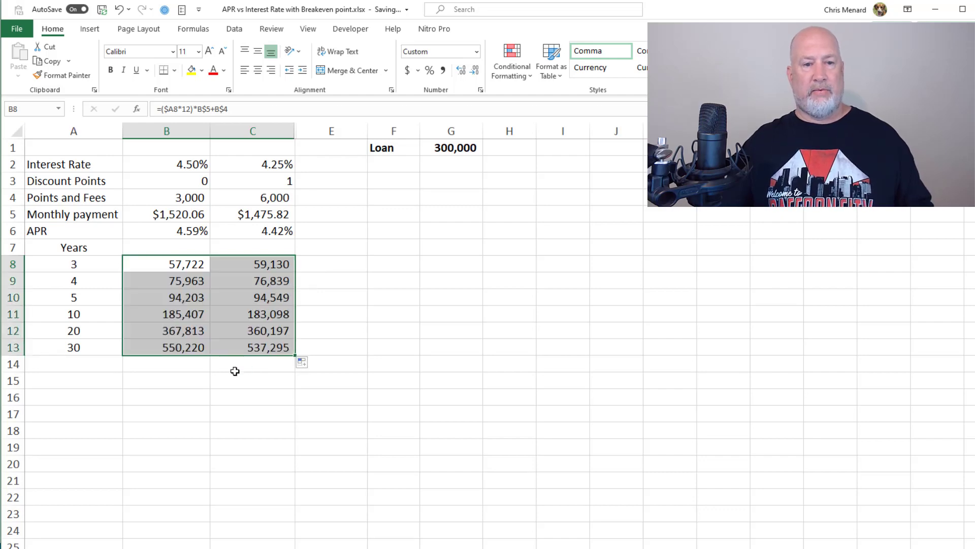
pyautogui.click(252, 380)
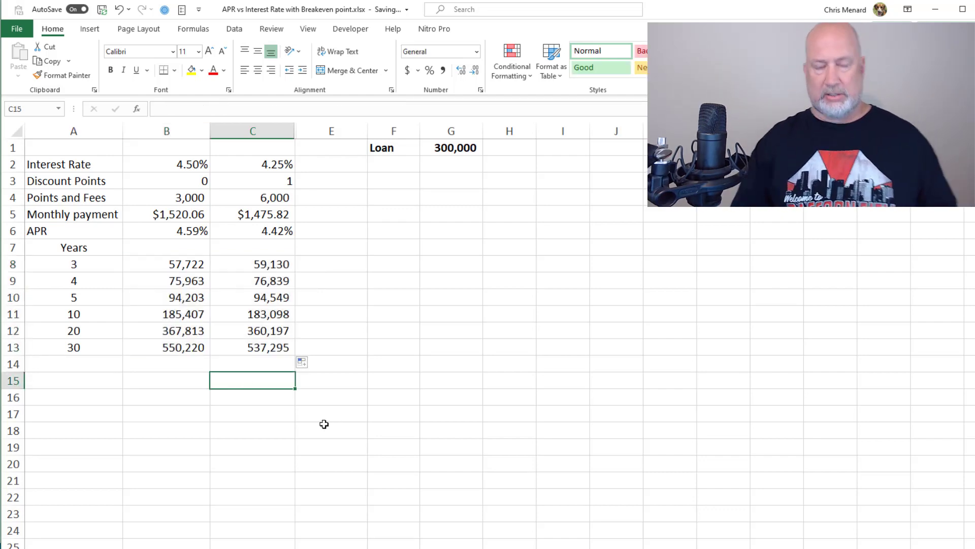
pyautogui.write('=')
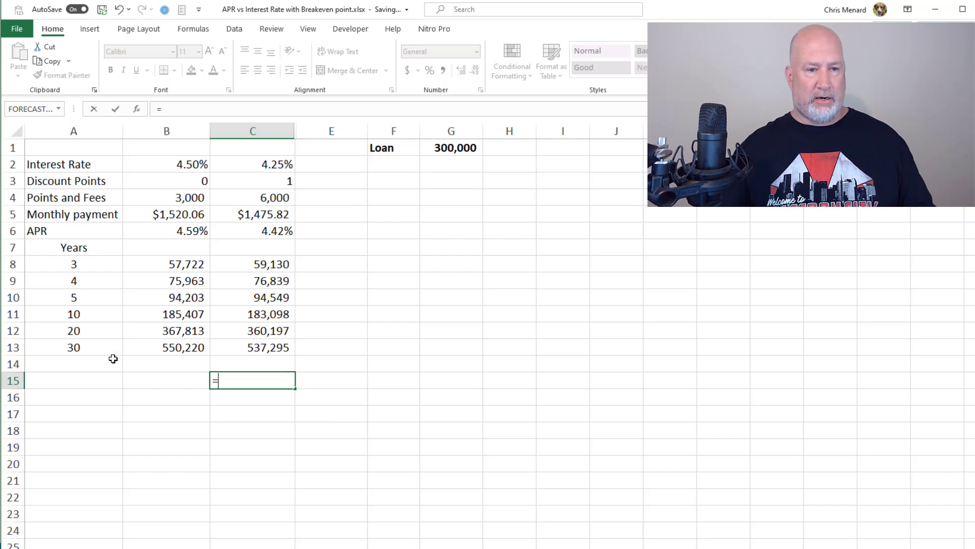
pyautogui.write('360')
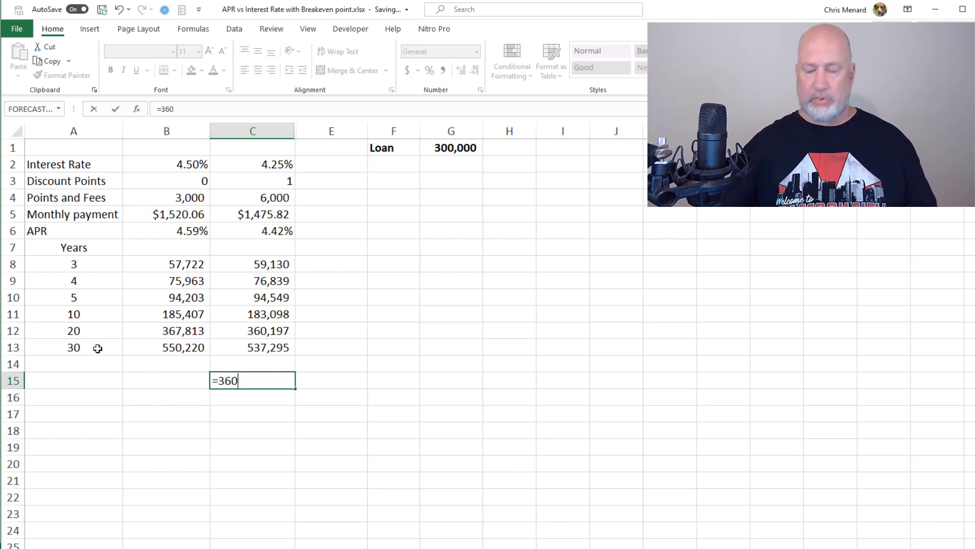
pyautogui.click(252, 214)
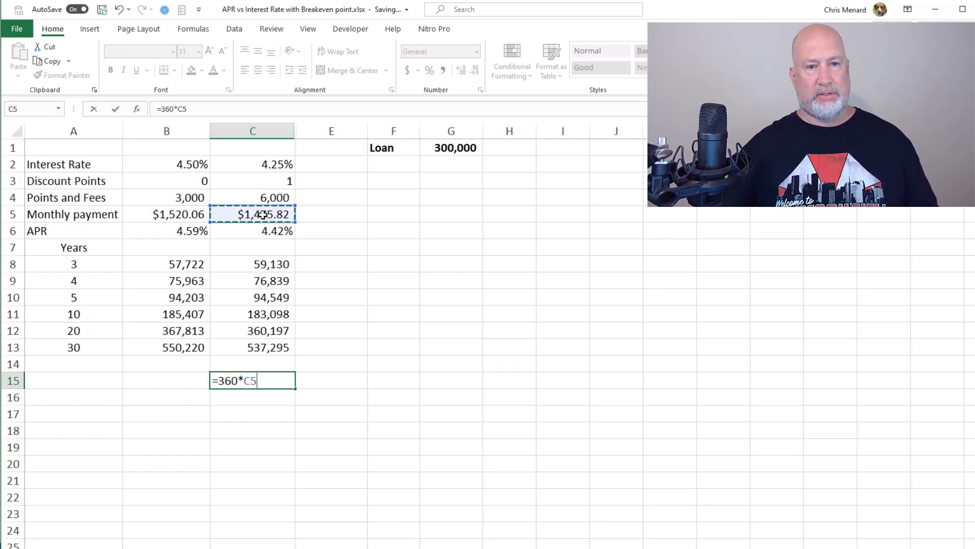
pyautogui.press('Enter')
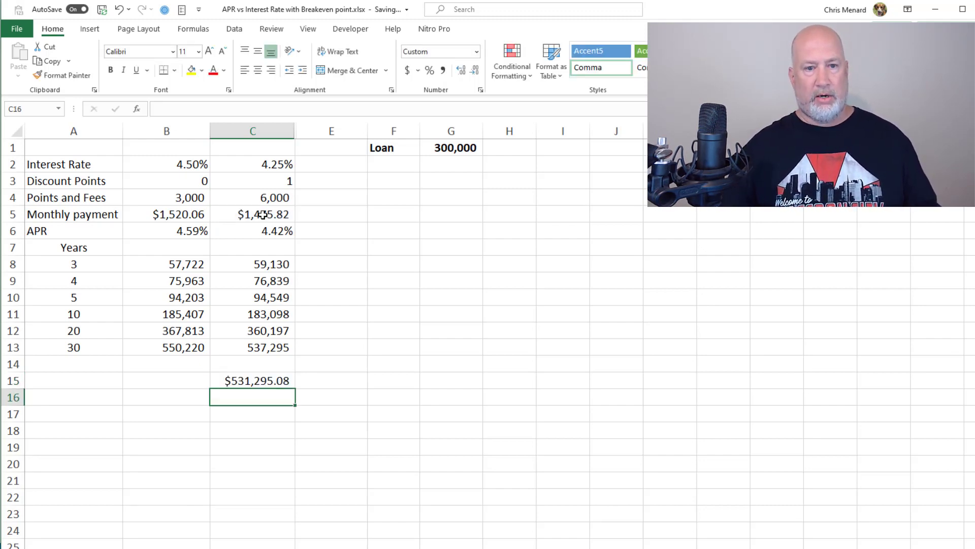
pyautogui.click(253, 380)
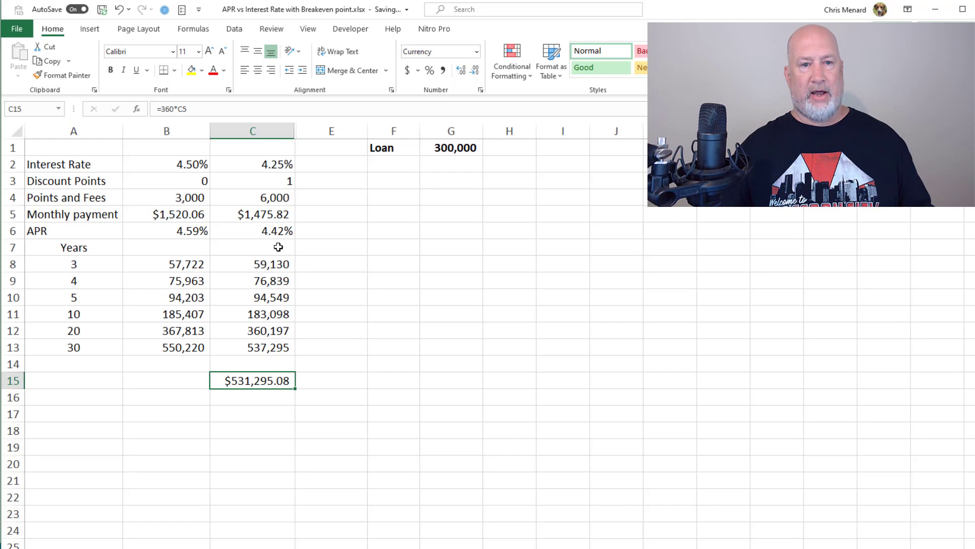
pyautogui.click(253, 197)
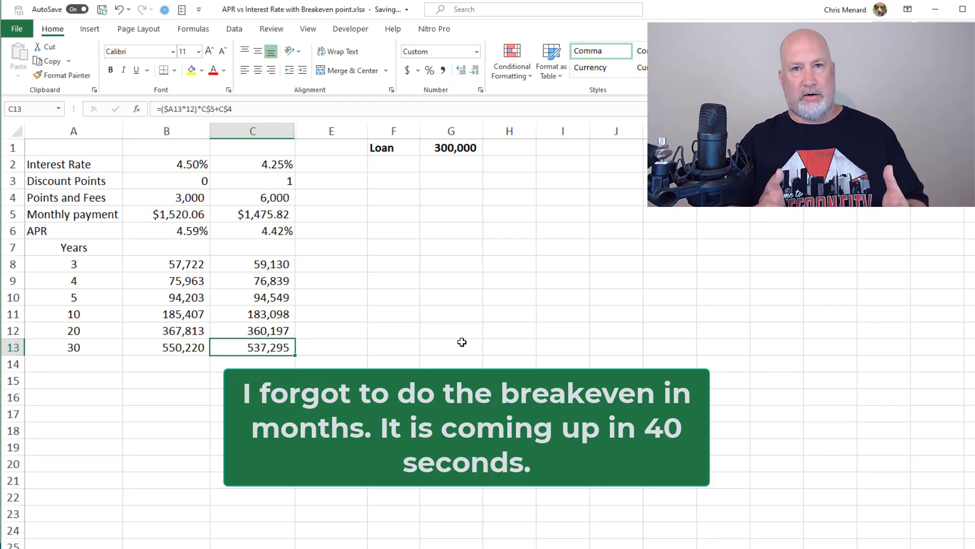
pyautogui.click(252, 297)
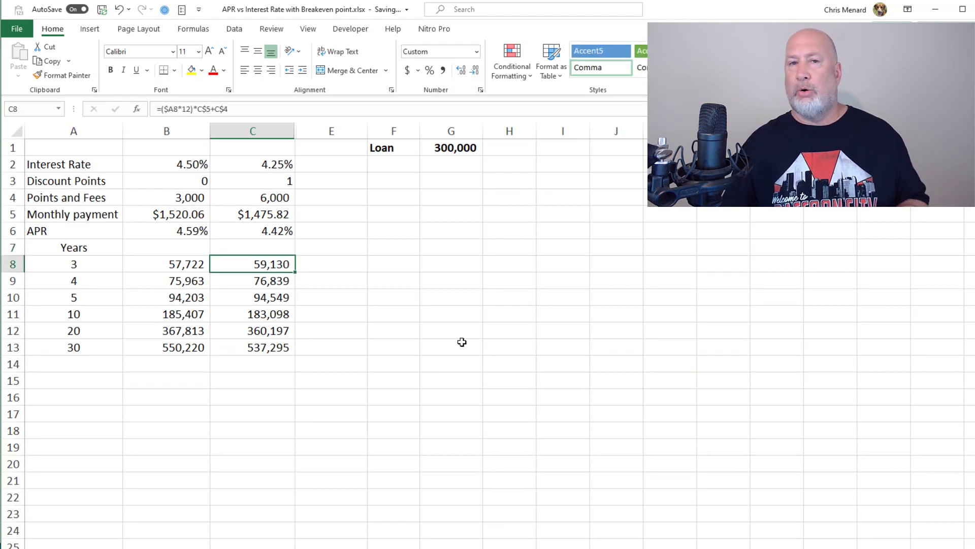
pyautogui.click(166, 263)
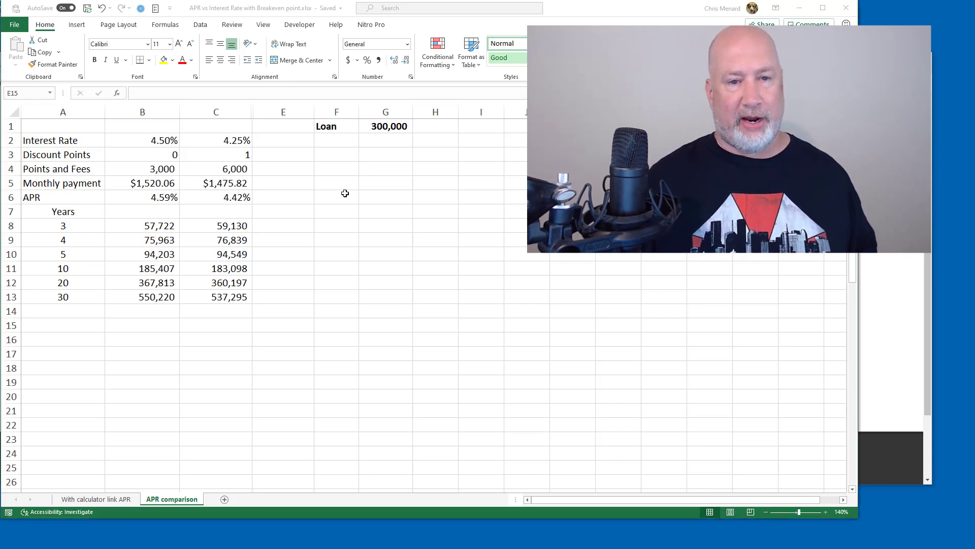
# Step: Enter =B5-C5 in E5 for a $44.24 payment difference, then select F8
pyautogui.click(283, 169)
pyautogui.write('=')
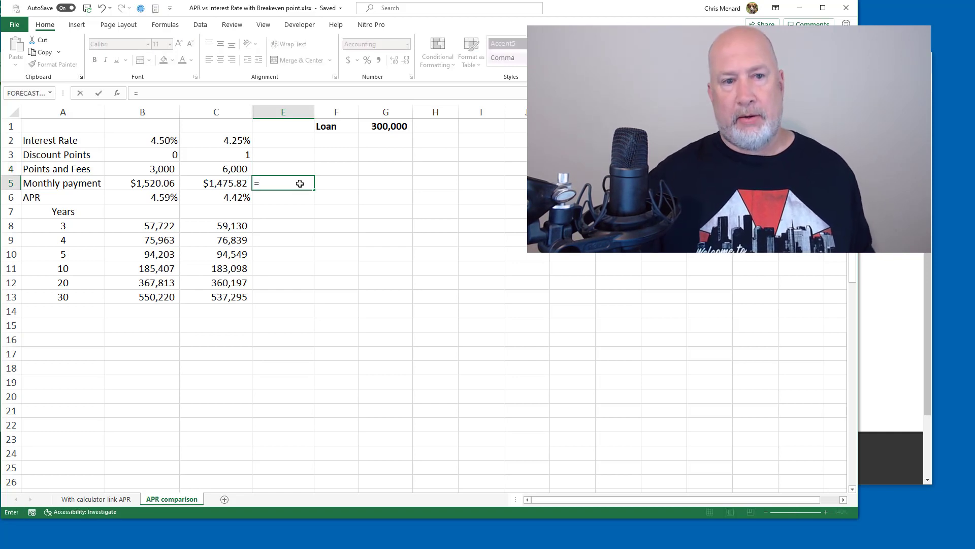
pyautogui.click(142, 183)
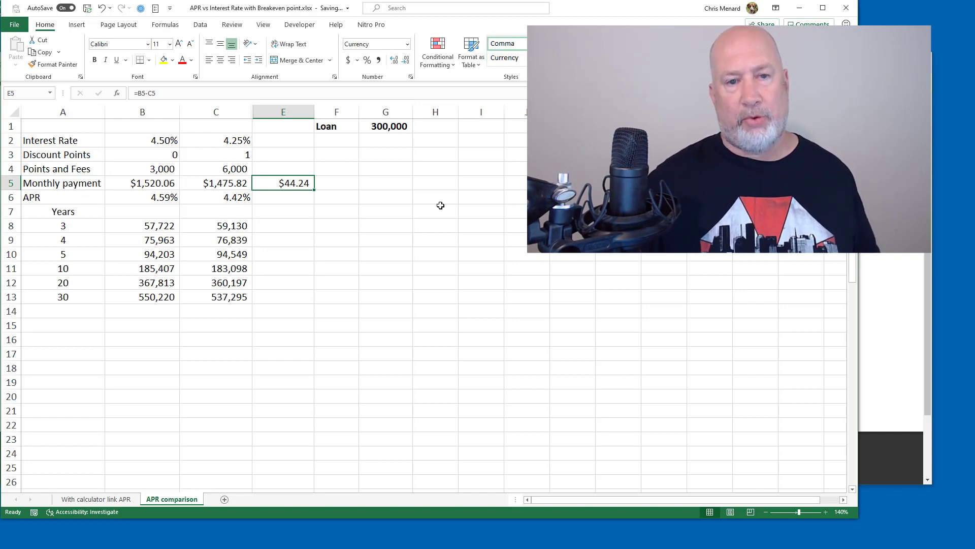
pyautogui.click(283, 225)
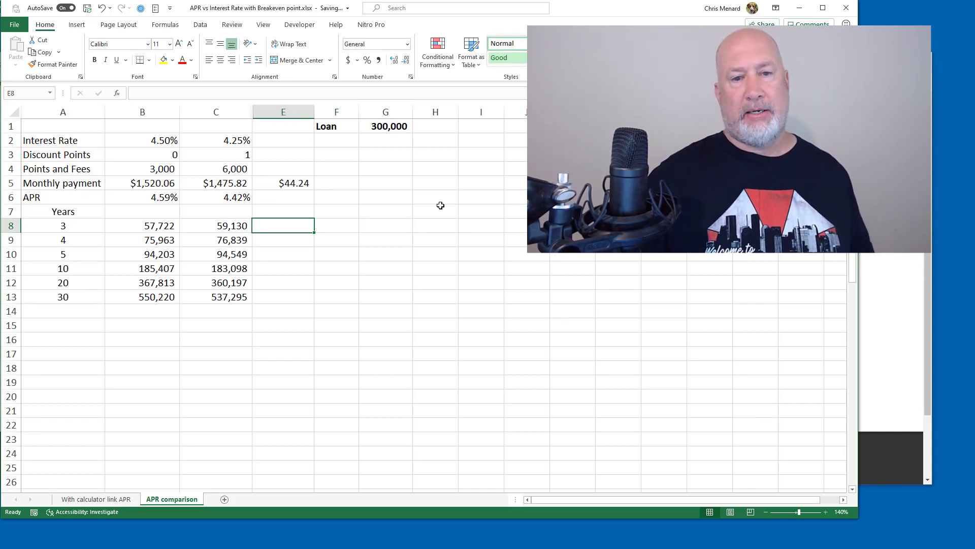
pyautogui.click(336, 225)
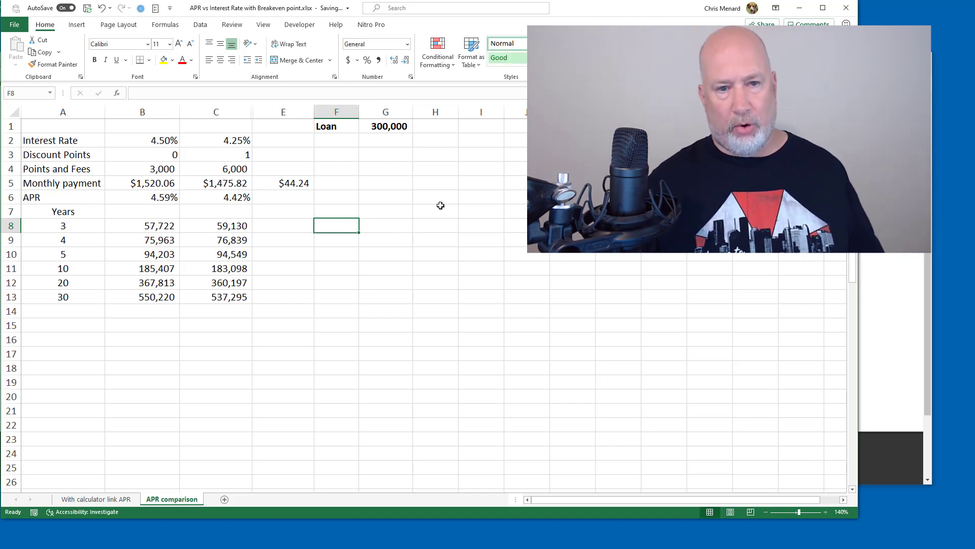
pyautogui.click(283, 225)
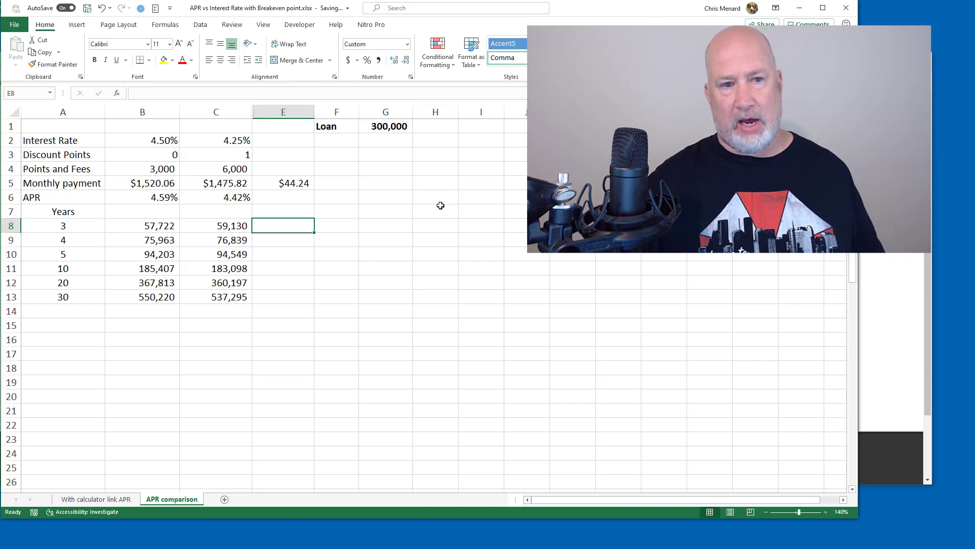
pyautogui.click(336, 225)
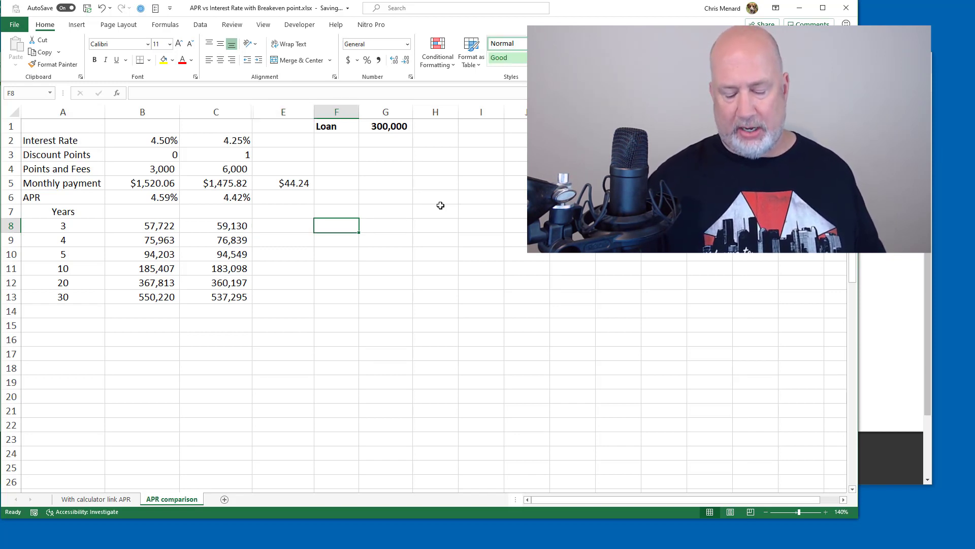
# Step: Enter =3000/E5 in F8 for a 67.82-month breakeven
pyautogui.write('=3000')
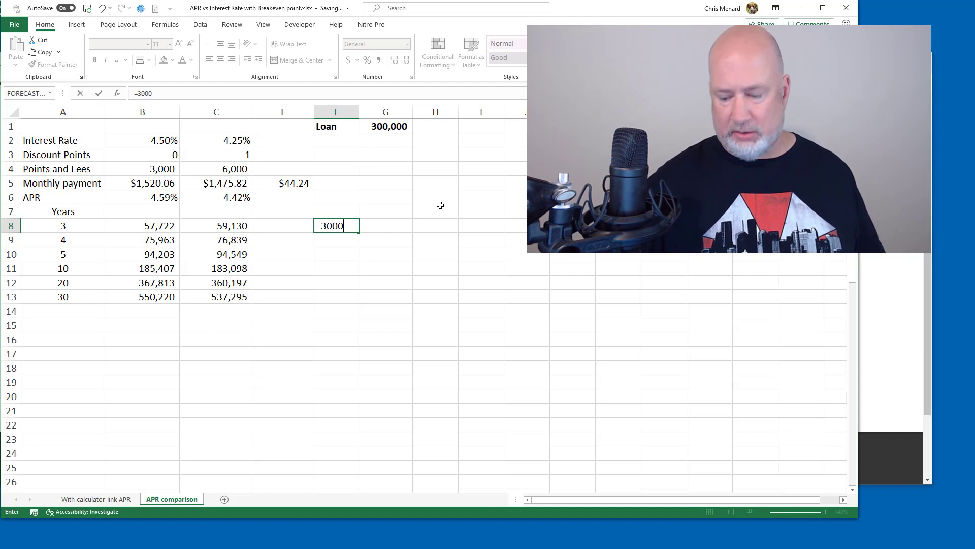
pyautogui.write('/')
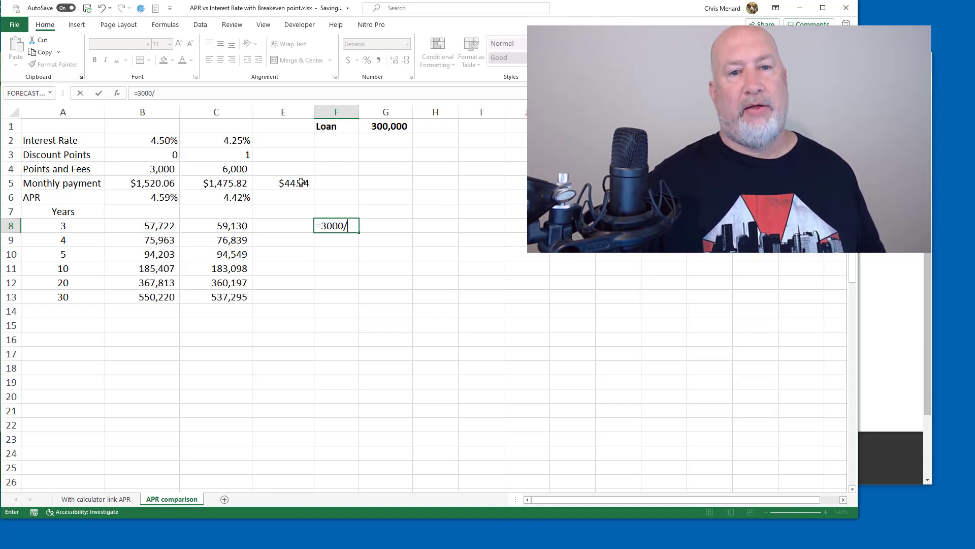
pyautogui.click(283, 182)
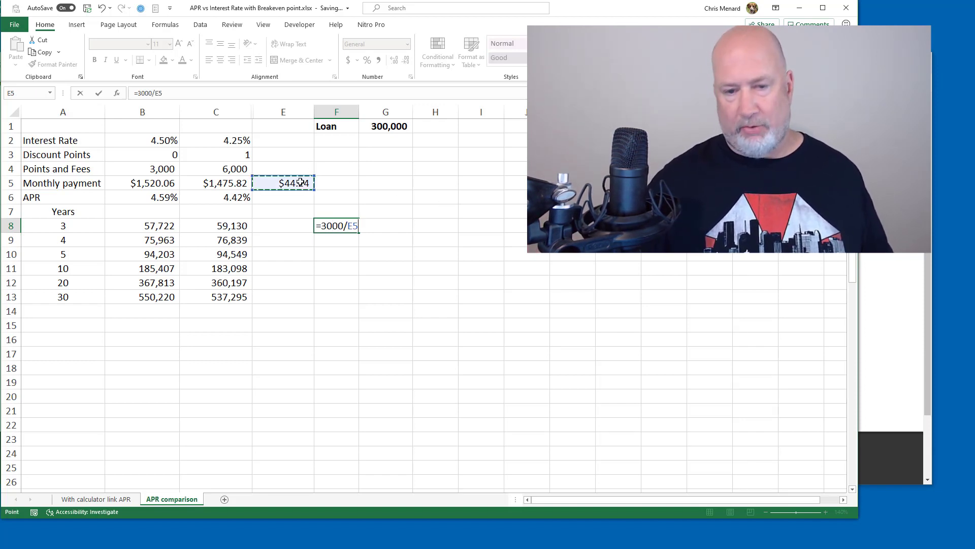
pyautogui.press('Enter')
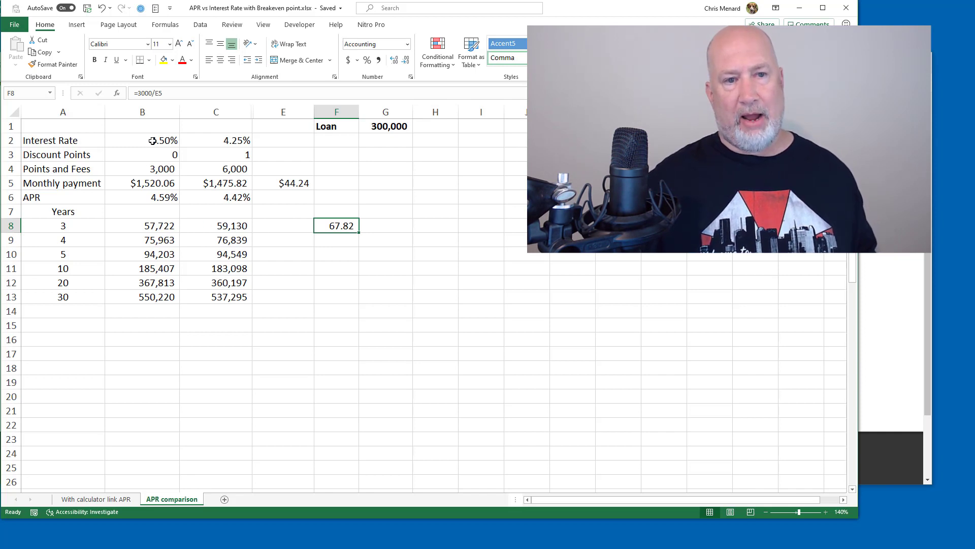
# Step: Review the interest rate, APR formula and 5-year cost, then select the 10-year entry
pyautogui.click(142, 140)
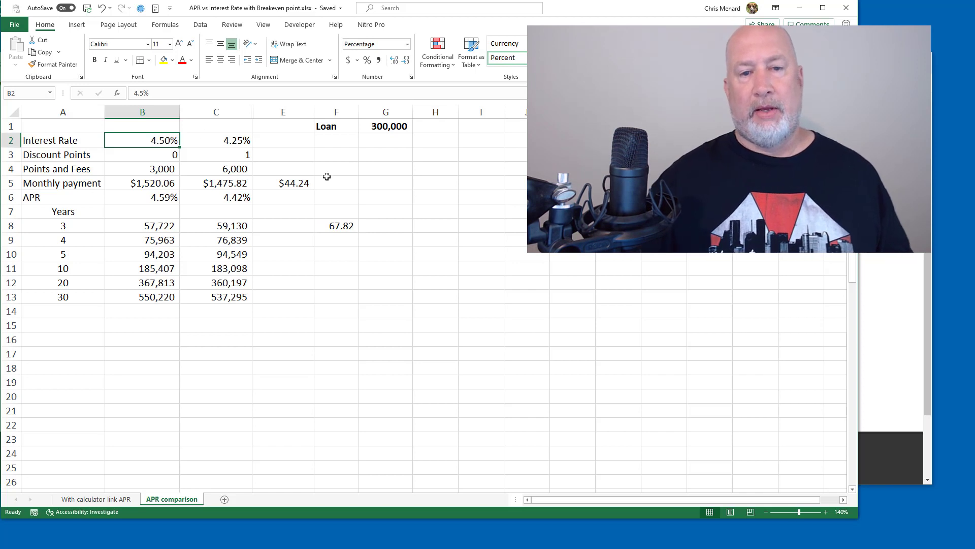
pyautogui.click(336, 225)
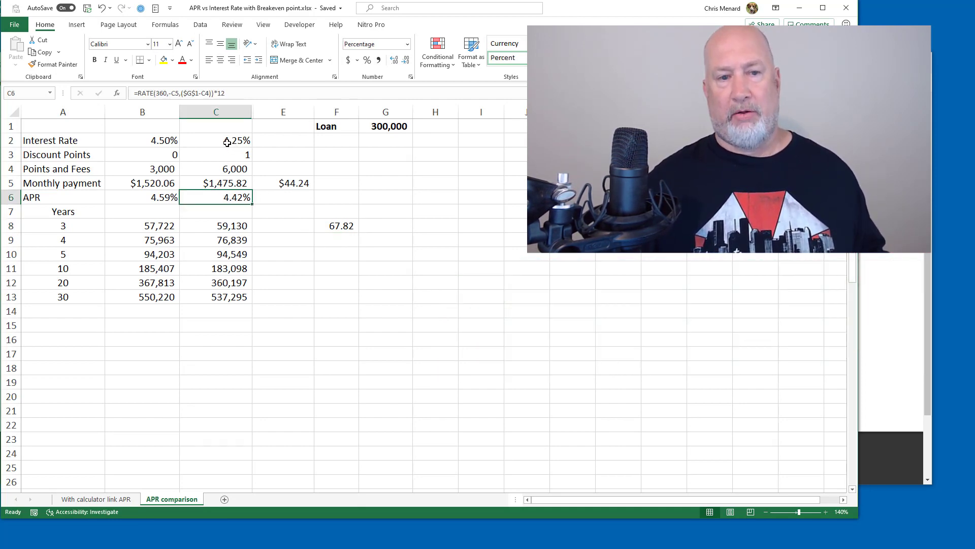
pyautogui.click(142, 254)
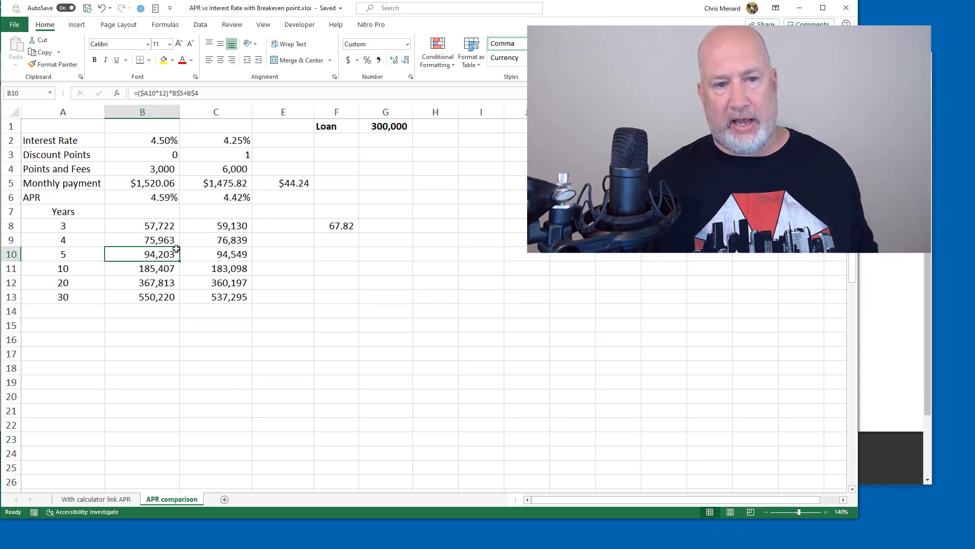
pyautogui.click(63, 268)
pyautogui.write('6')
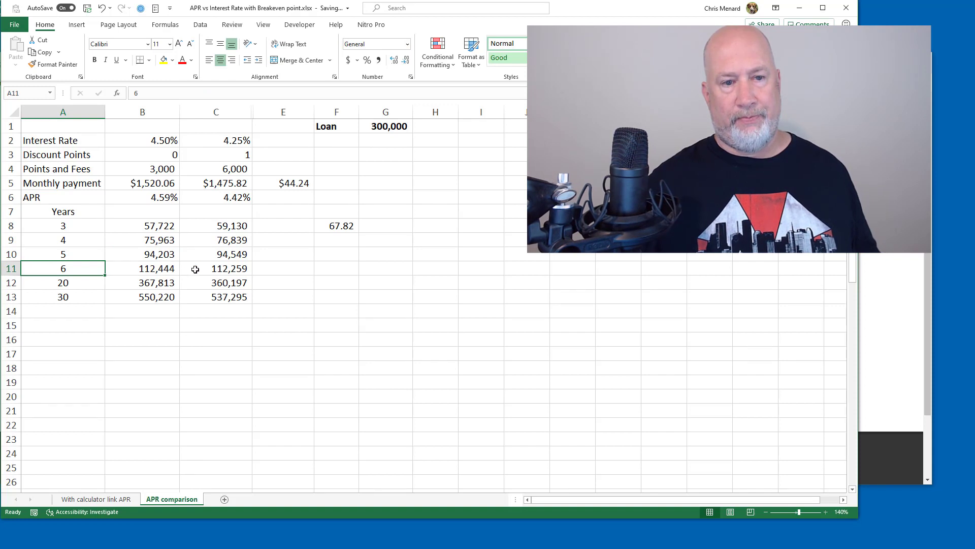
# Step: Check the 6-year, 5-year and 20-year total-cost formulas for both loans
pyautogui.click(216, 269)
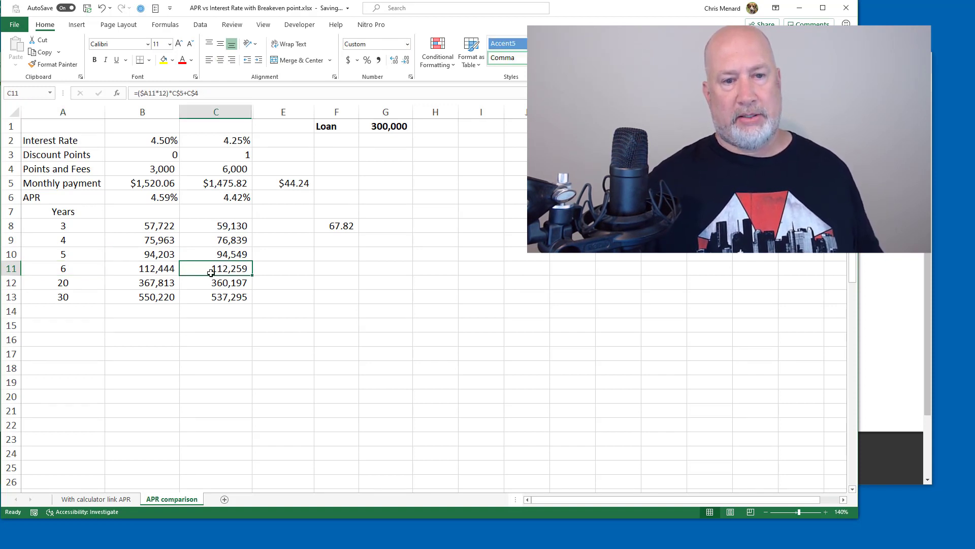
pyautogui.moveTo(79, 256)
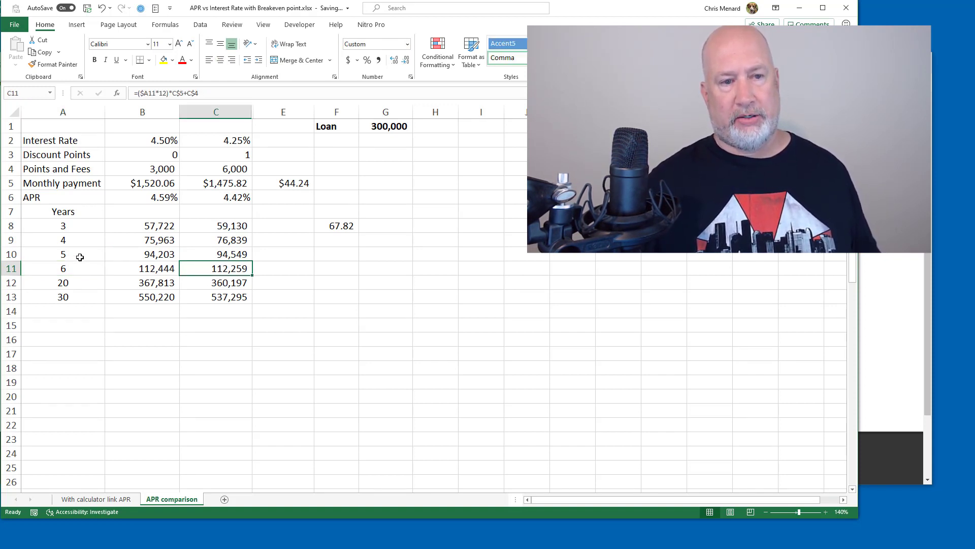
pyautogui.click(142, 254)
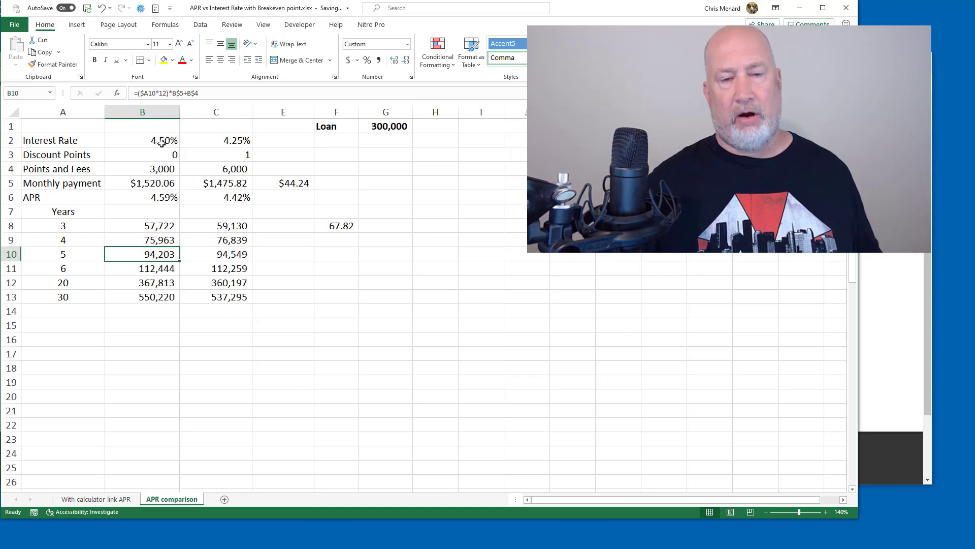
pyautogui.click(216, 282)
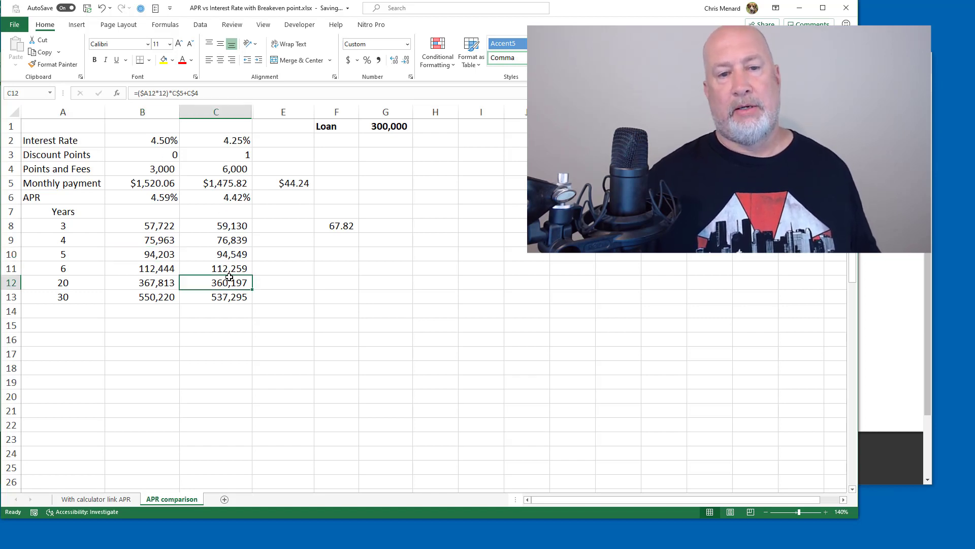